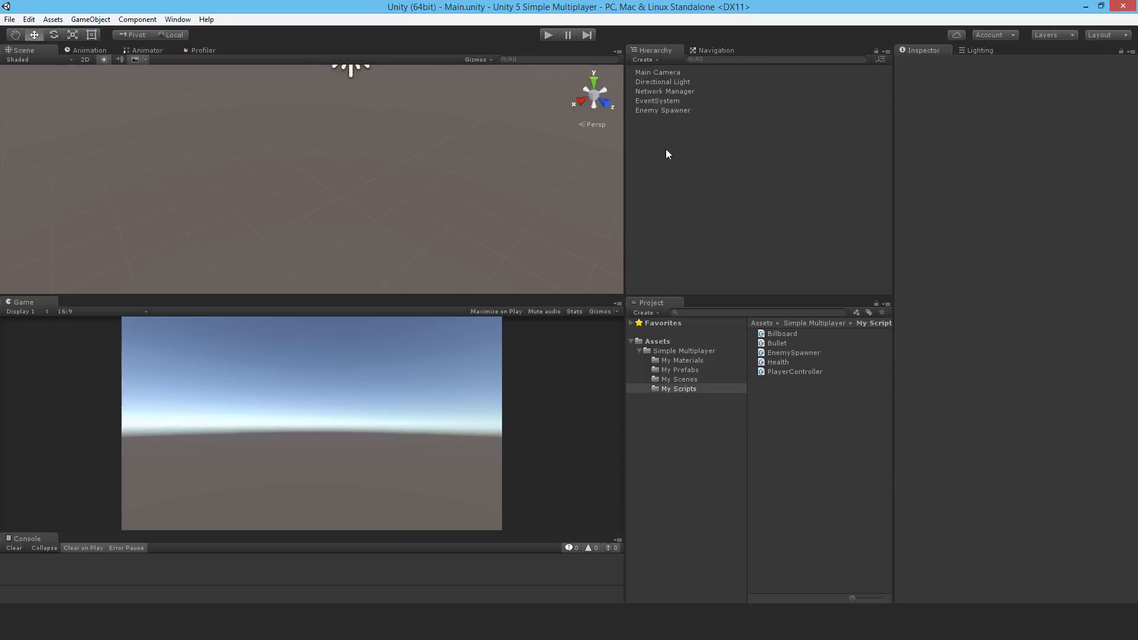
mouse_move(718, 188)
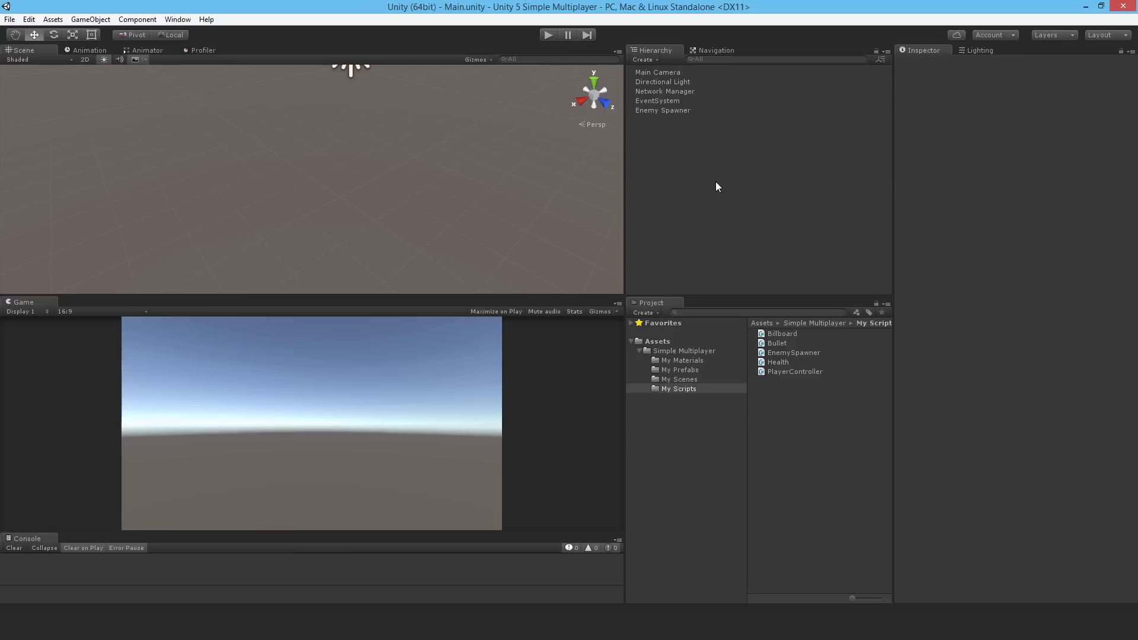
mouse_move(690, 136)
type("sdP")
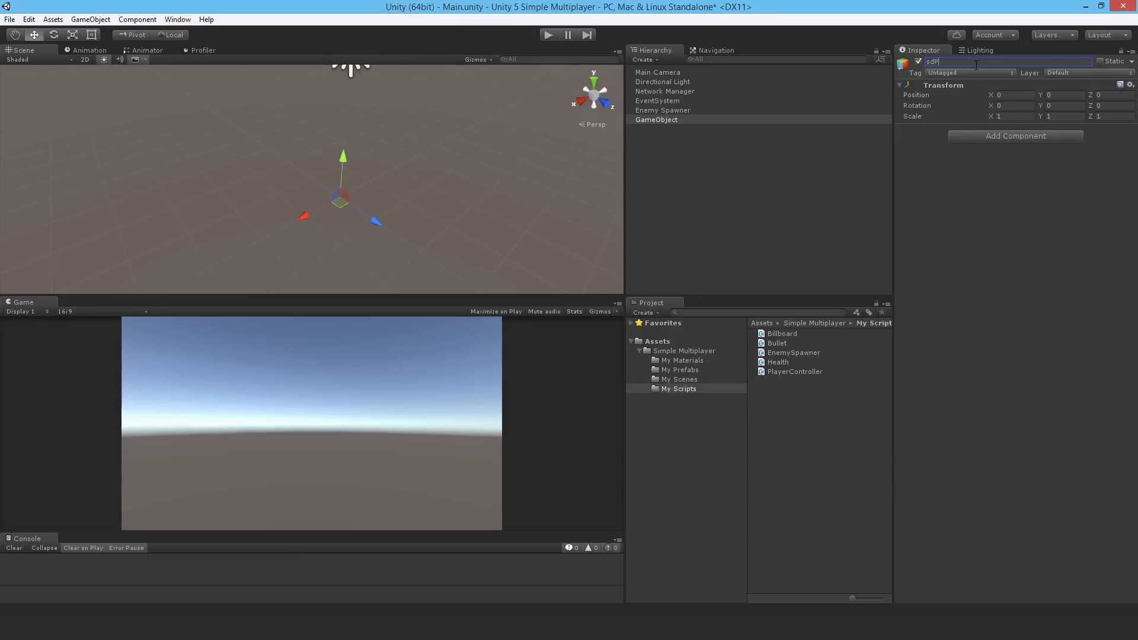
- Create 'Spawn Position 1' with a NetworkStartPosition component at X 3
type("Spawn Position 1")
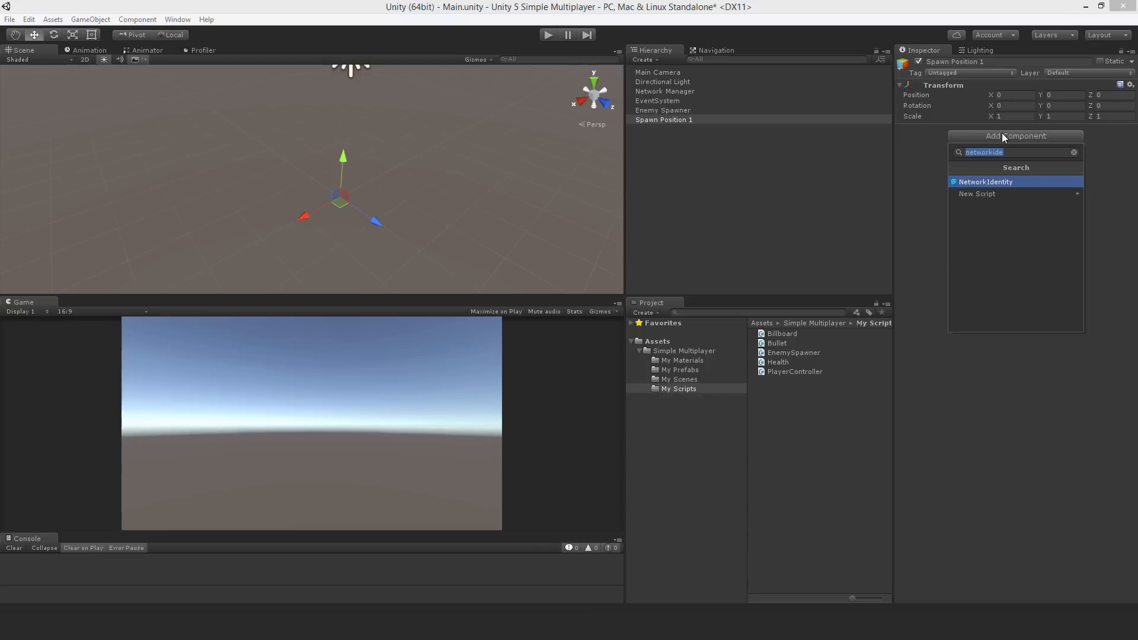
type("networkst")
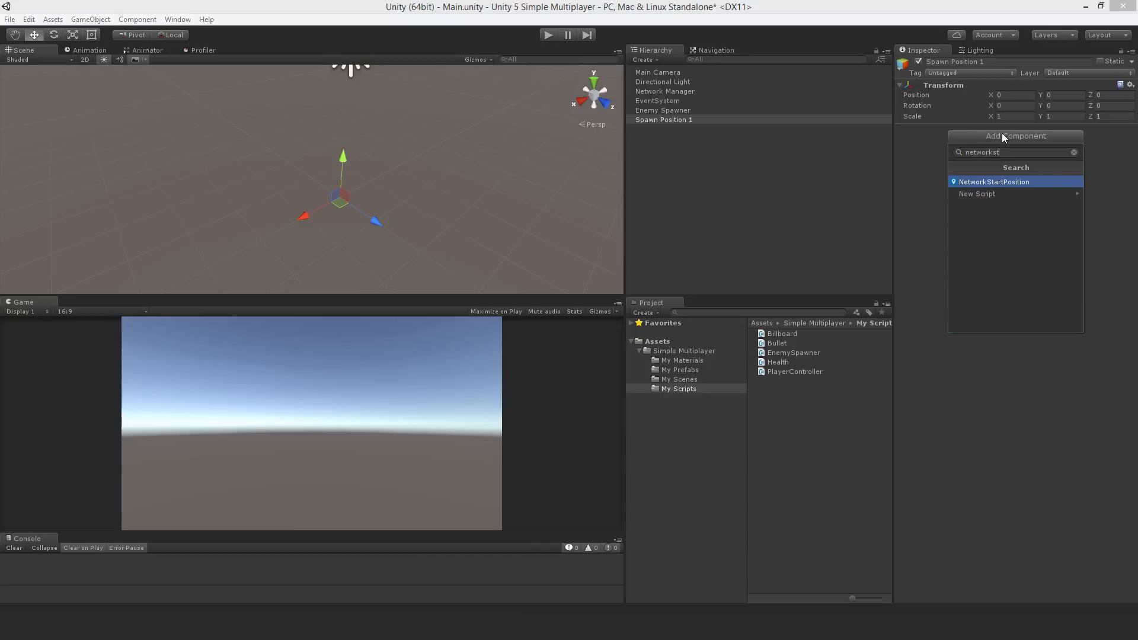
left_click(994, 182)
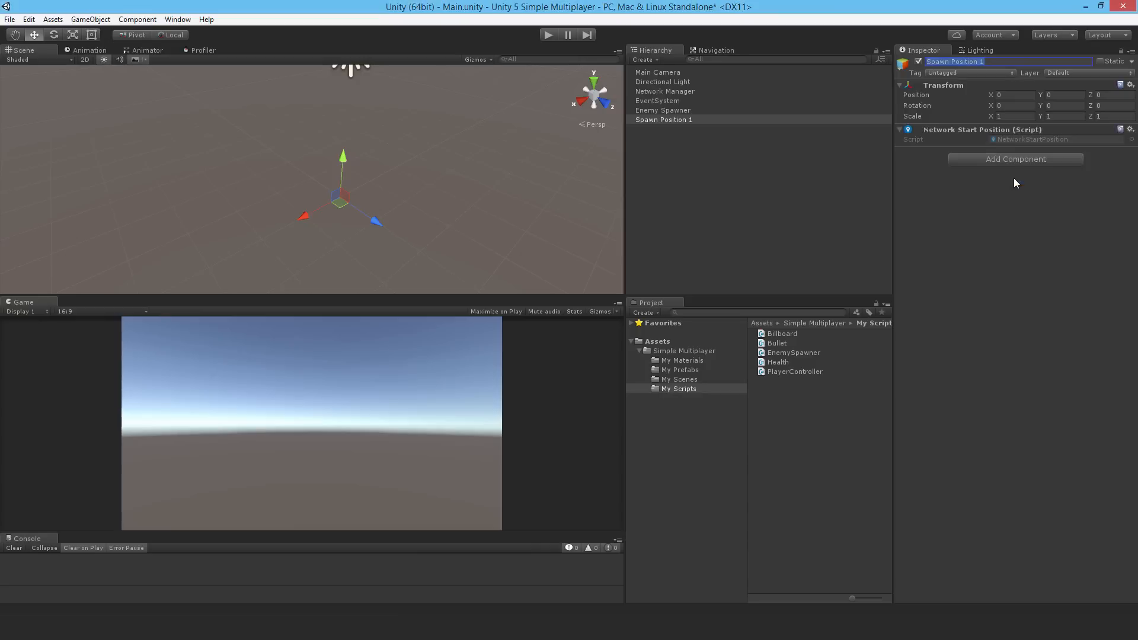
left_click(1009, 95)
type("3")
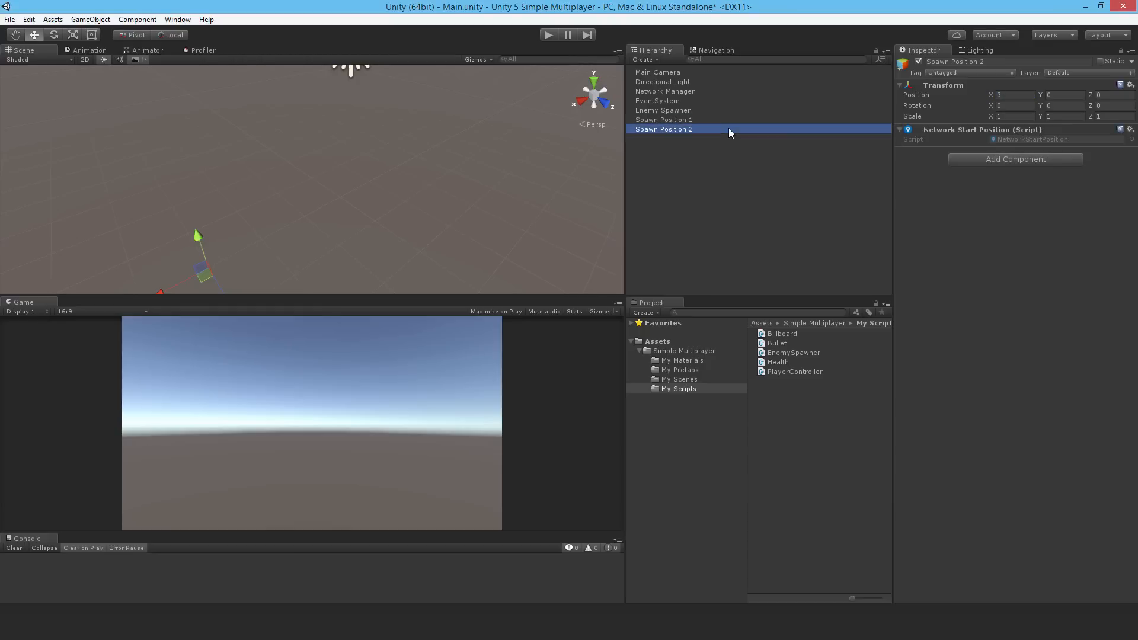
- Duplicate it as 'Spawn Position 2' at X -3 and check the Network Manager spawn settings
left_click(1011, 94)
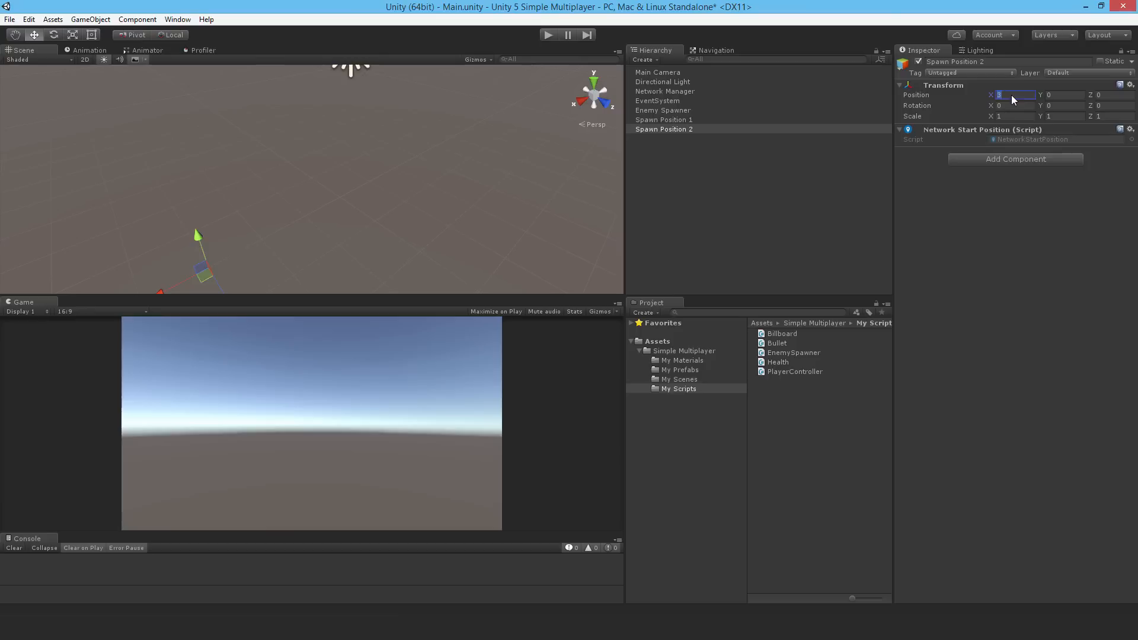
type("-32")
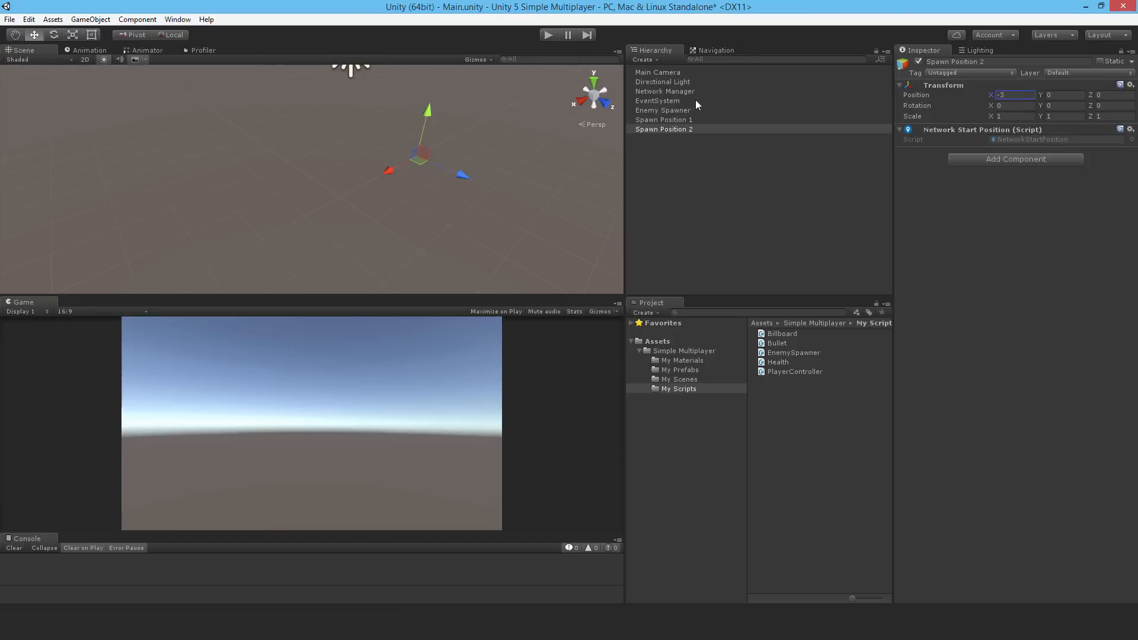
mouse_move(674, 78)
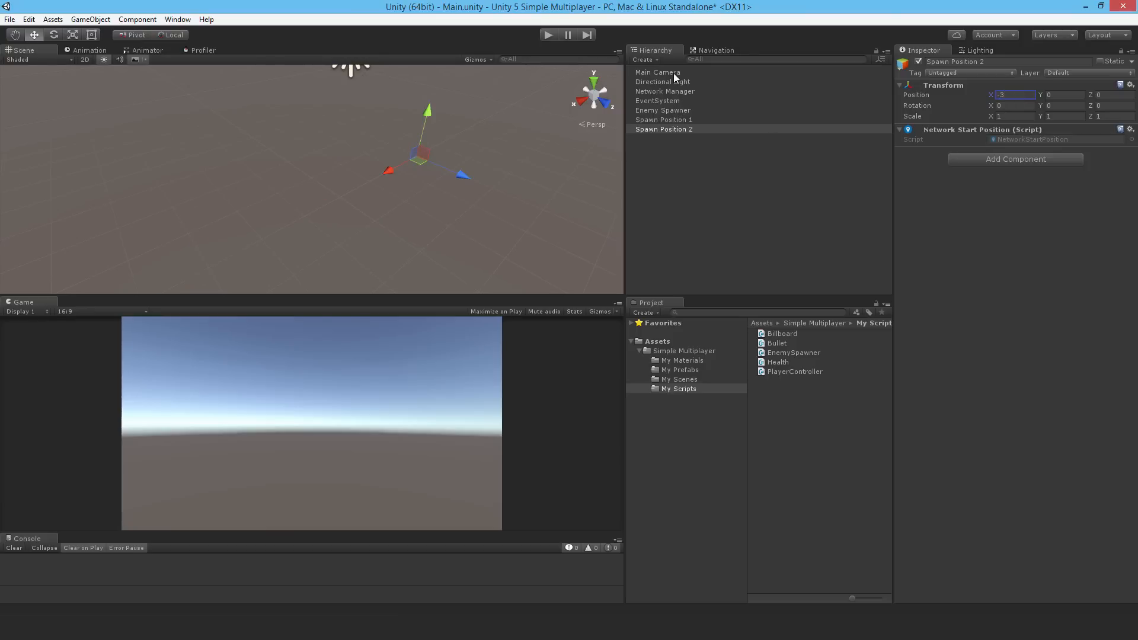
left_click(665, 90)
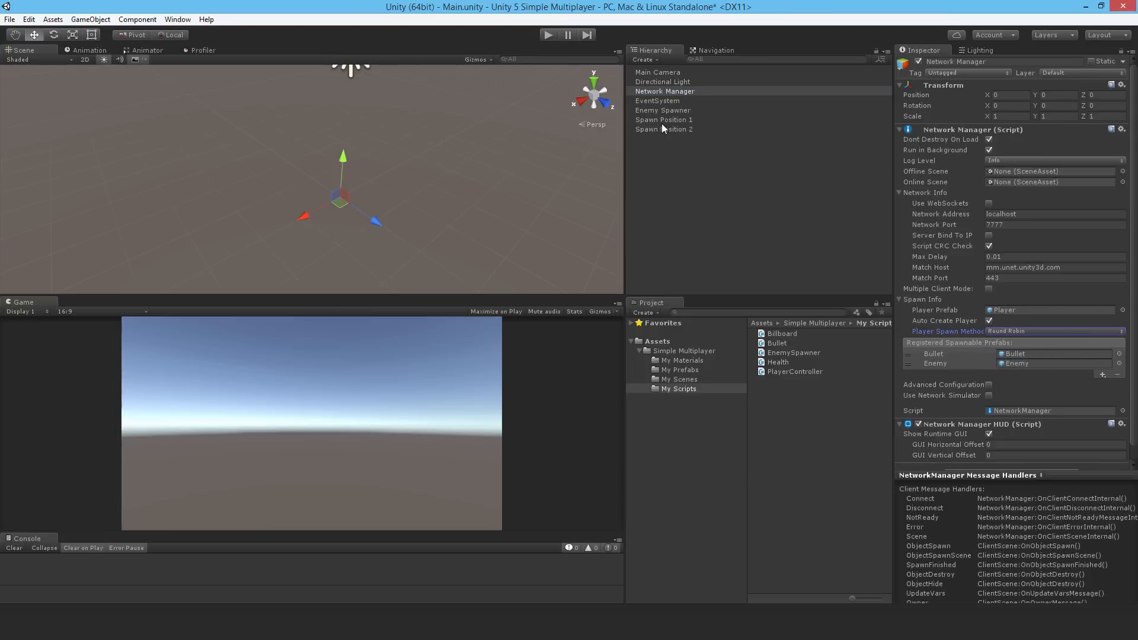
left_click(664, 120)
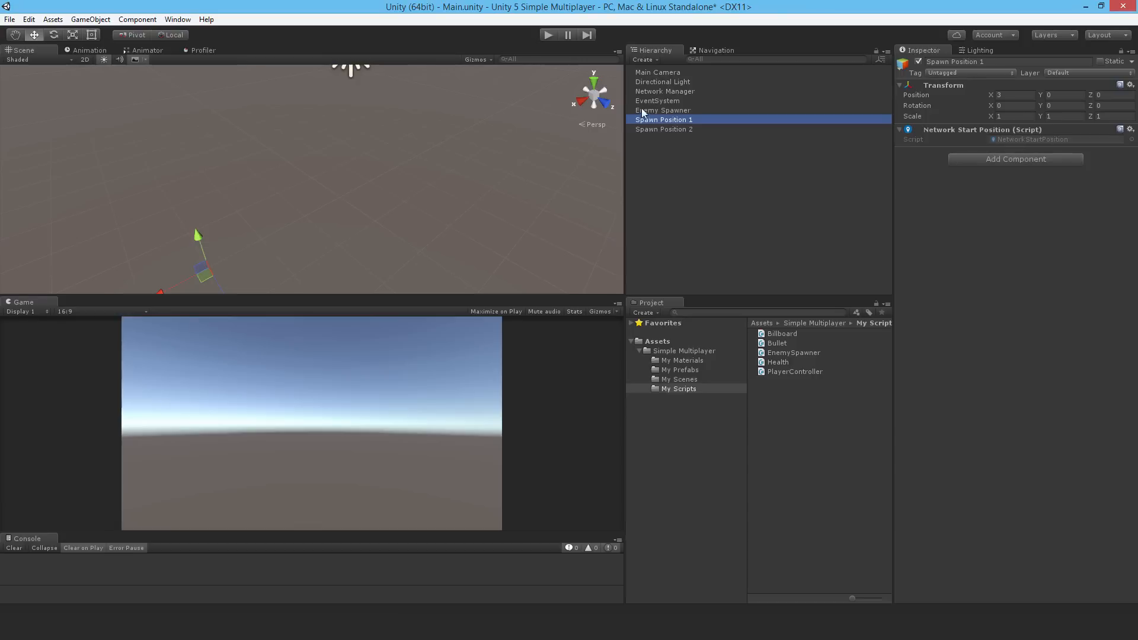
left_click(664, 129)
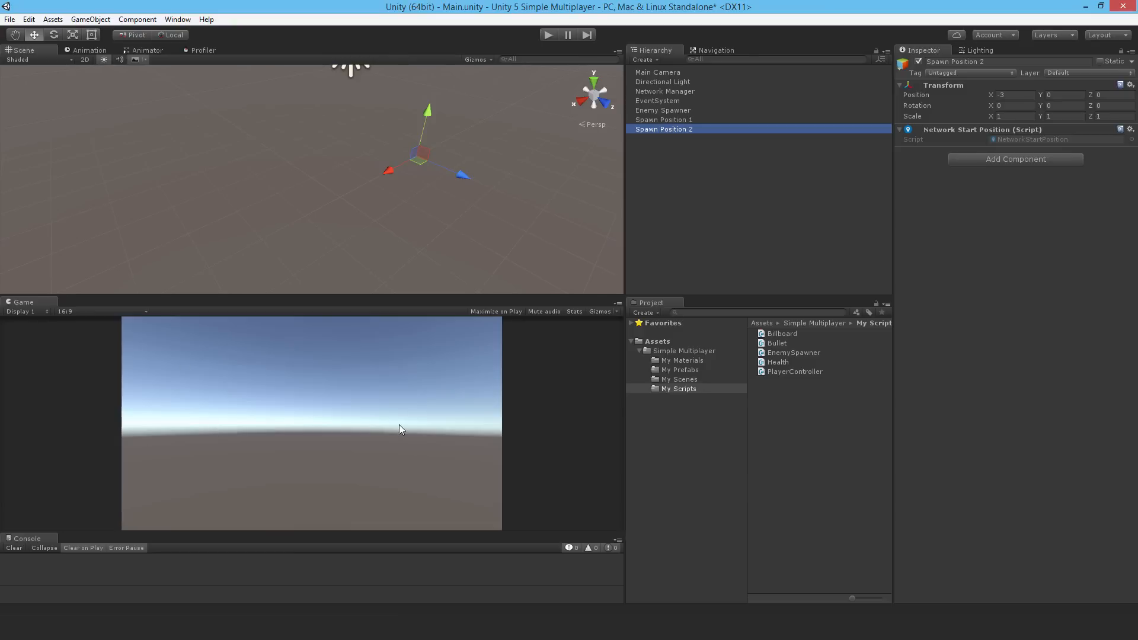
mouse_move(490, 139)
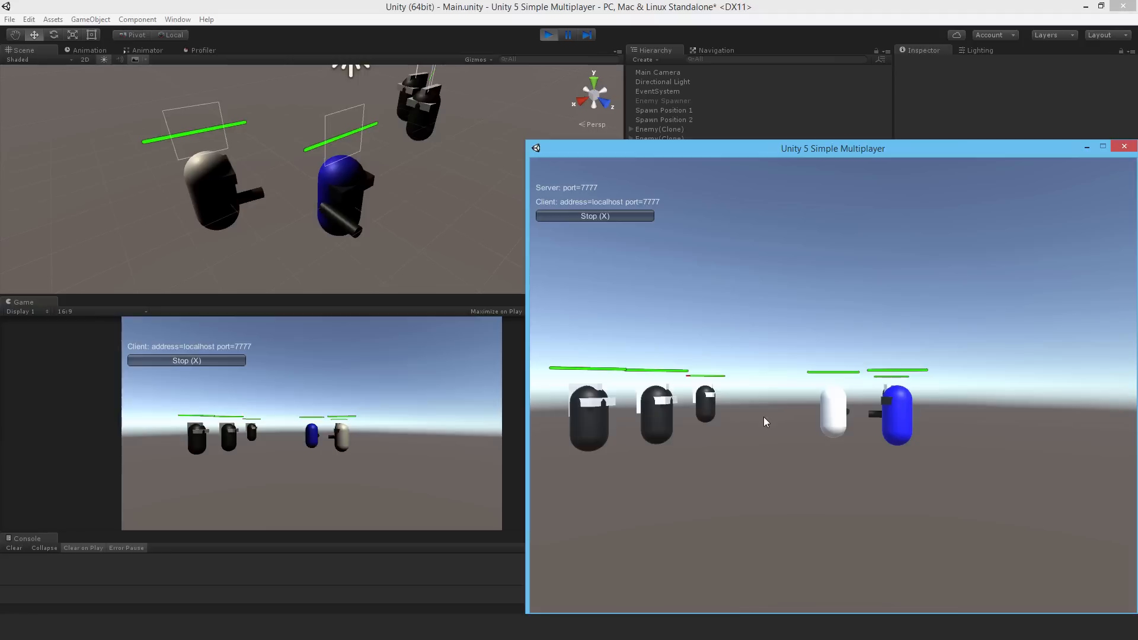
mouse_move(699, 425)
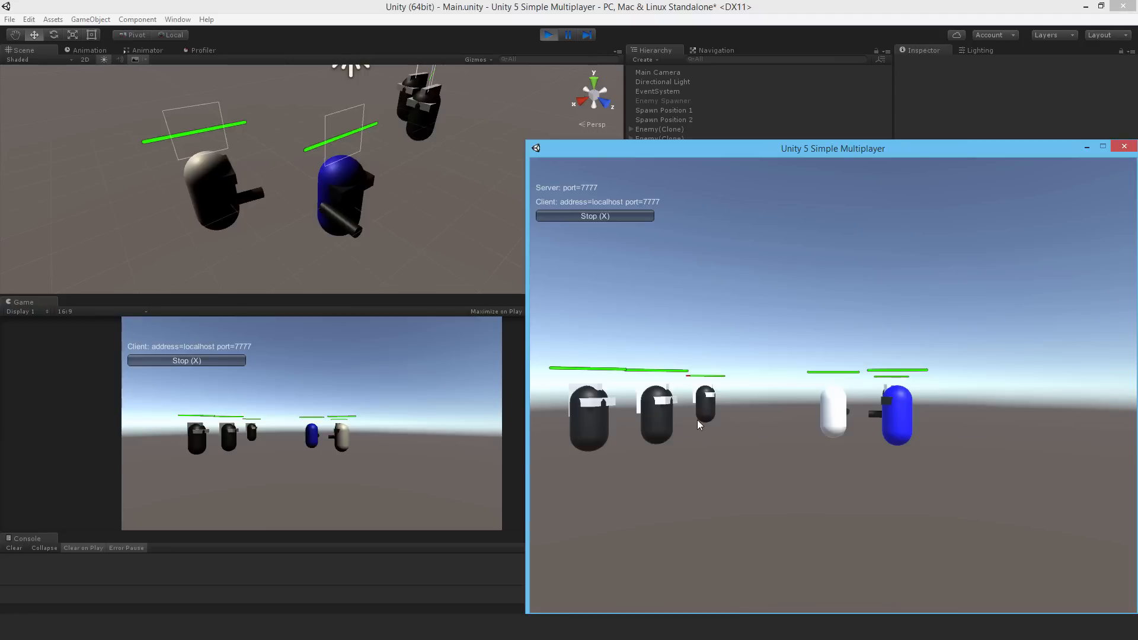
- Close the standalone game window after the host-and-client test
left_click(1108, 145)
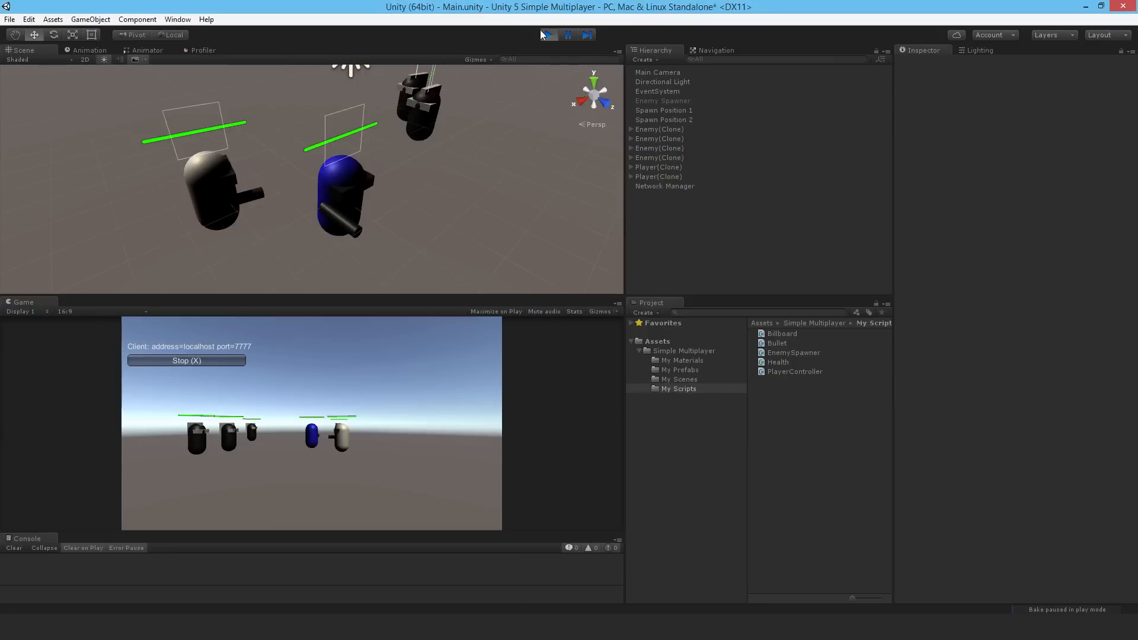
- Stop Play mode and declare 'private NetworkStartPosition[] spawnPoints;' in Health.cs
left_click(548, 34)
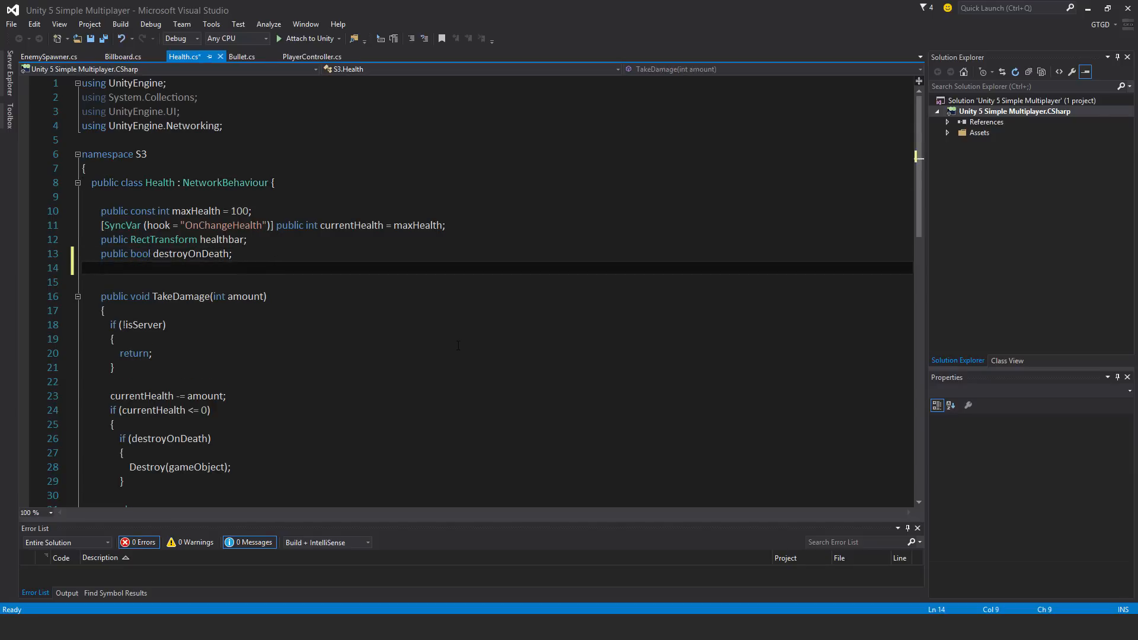
type("private Ne")
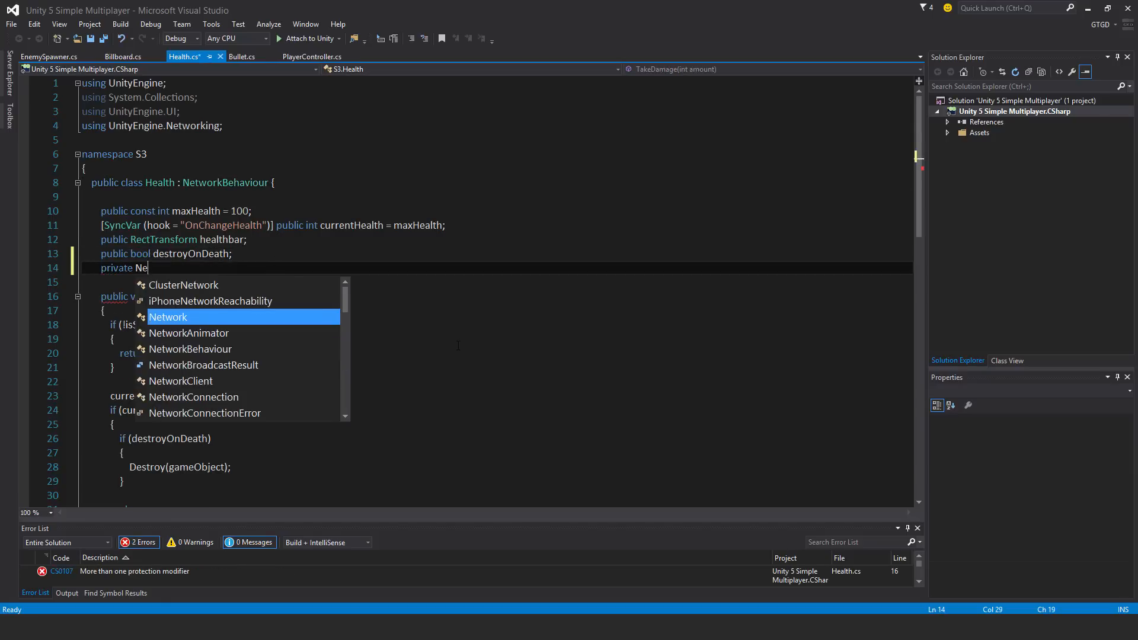
type("tworkStartPosition[")
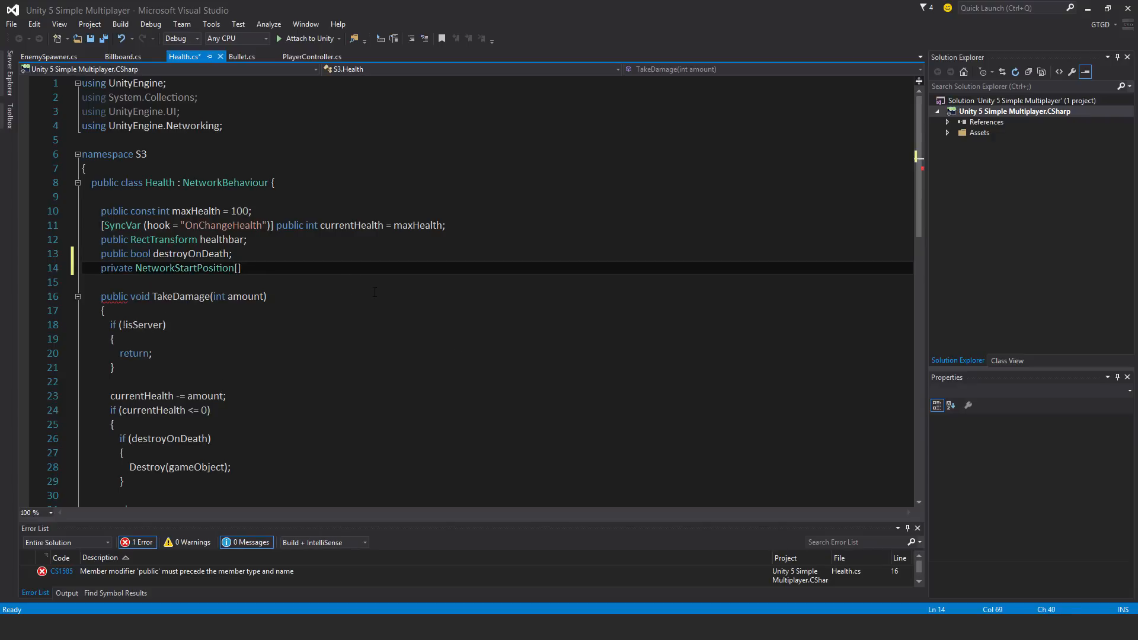
type("spawnPoin")
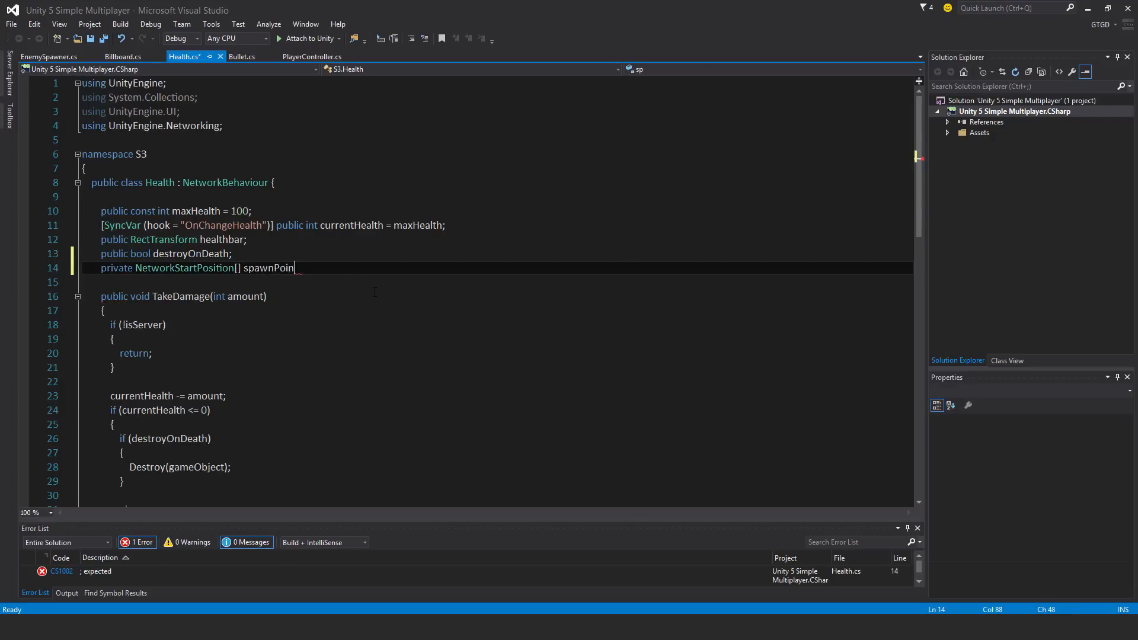
type("ts;")
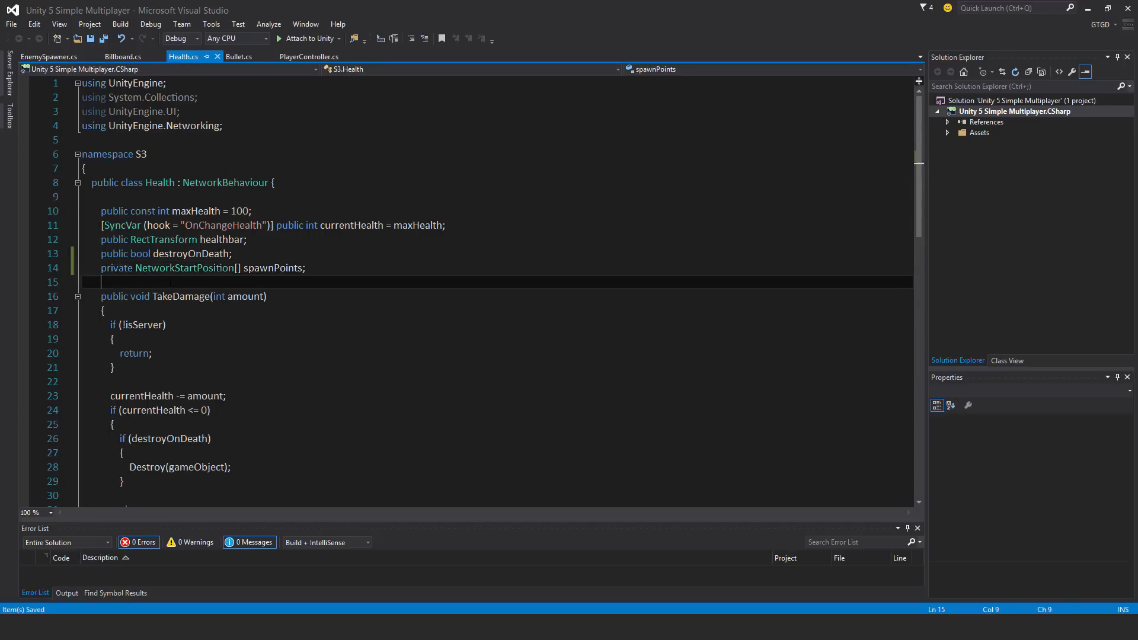
- Add Start() filling spawnPoints with FindObjectsOfType<NetworkStartPosition>() when isLocalPlayer
type("void Start(")
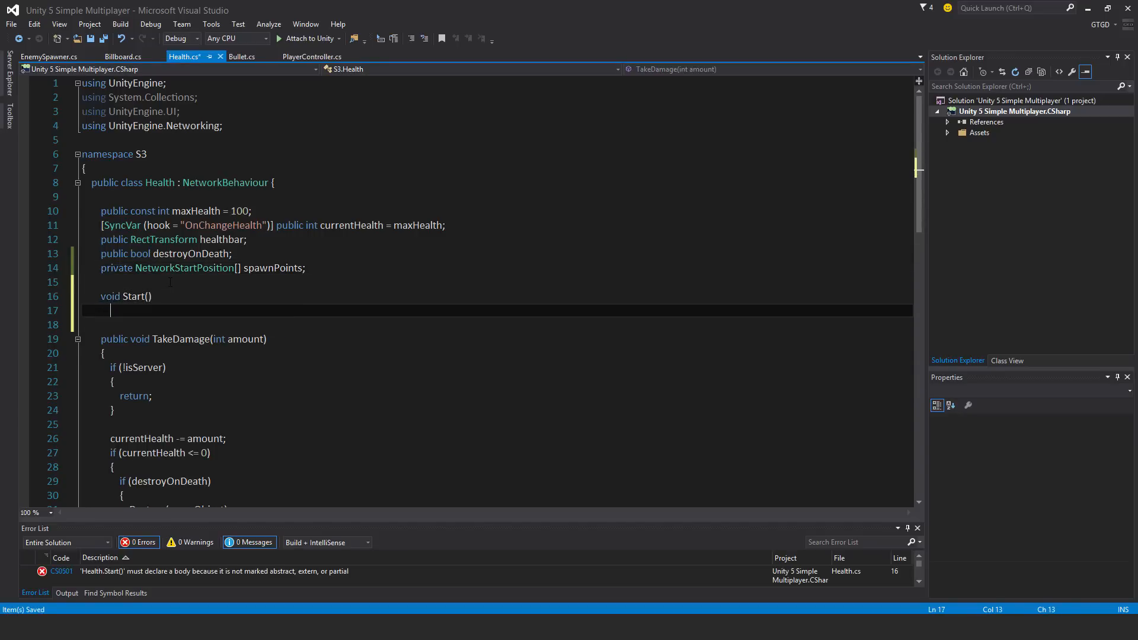
type("{")
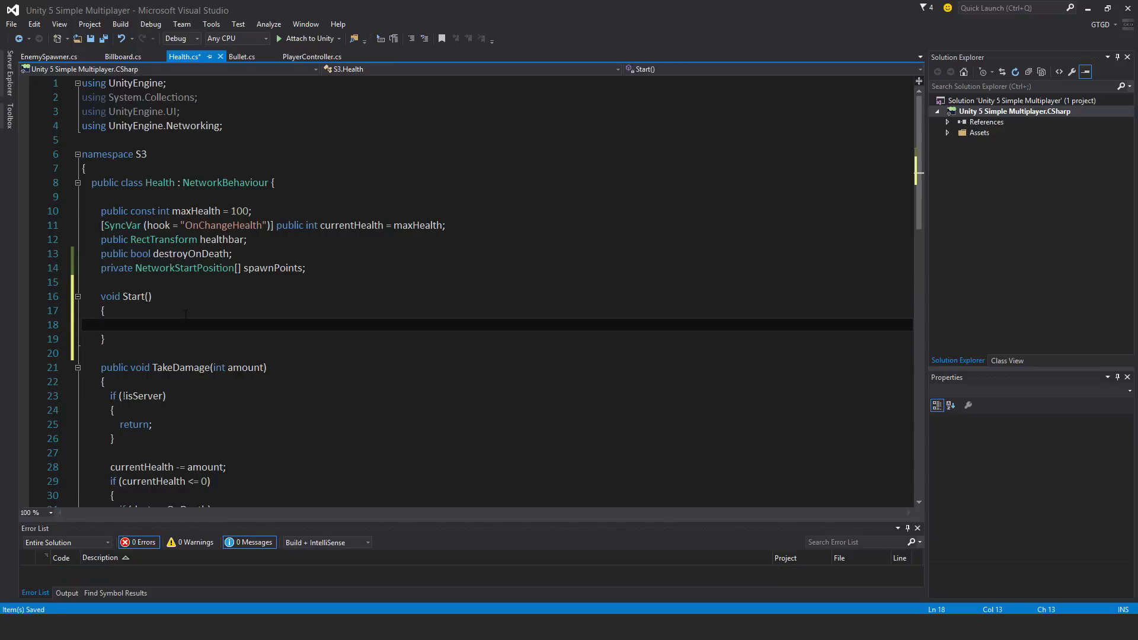
type("if")
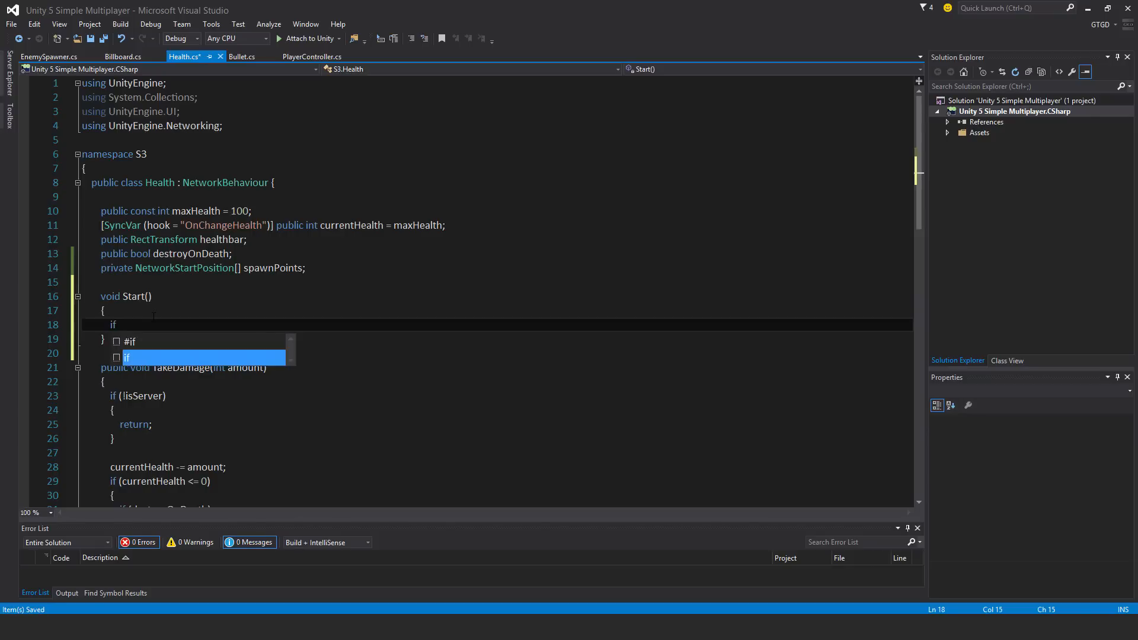
type("(isLocalPlayer")
type("{")
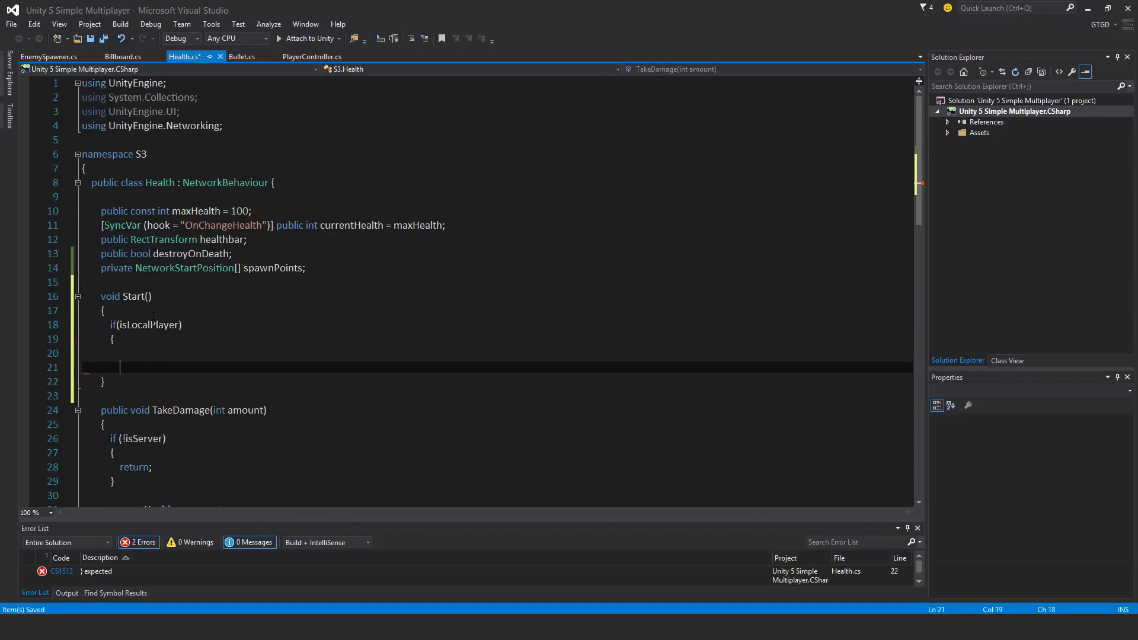
type("s")
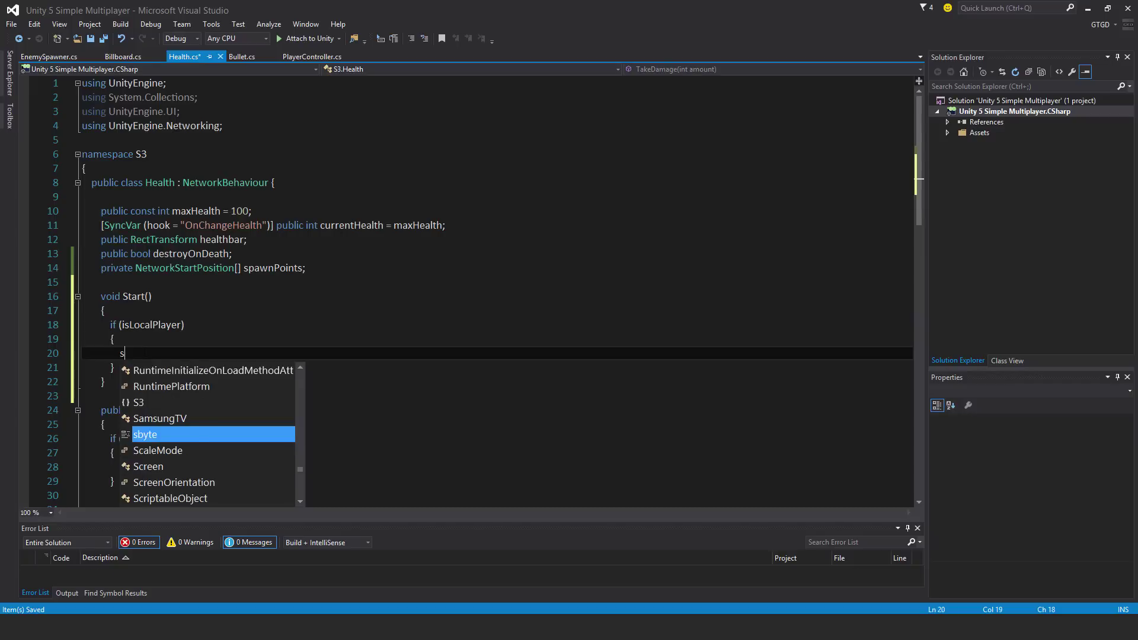
type("pawnPoints =")
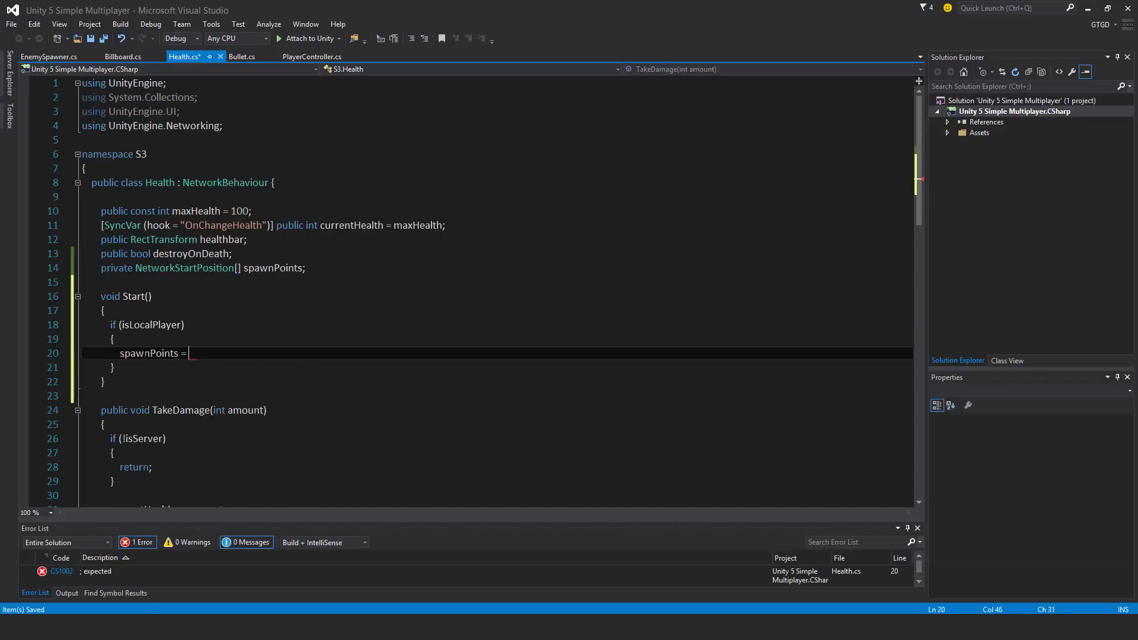
type("FindObjectsOfType<>();")
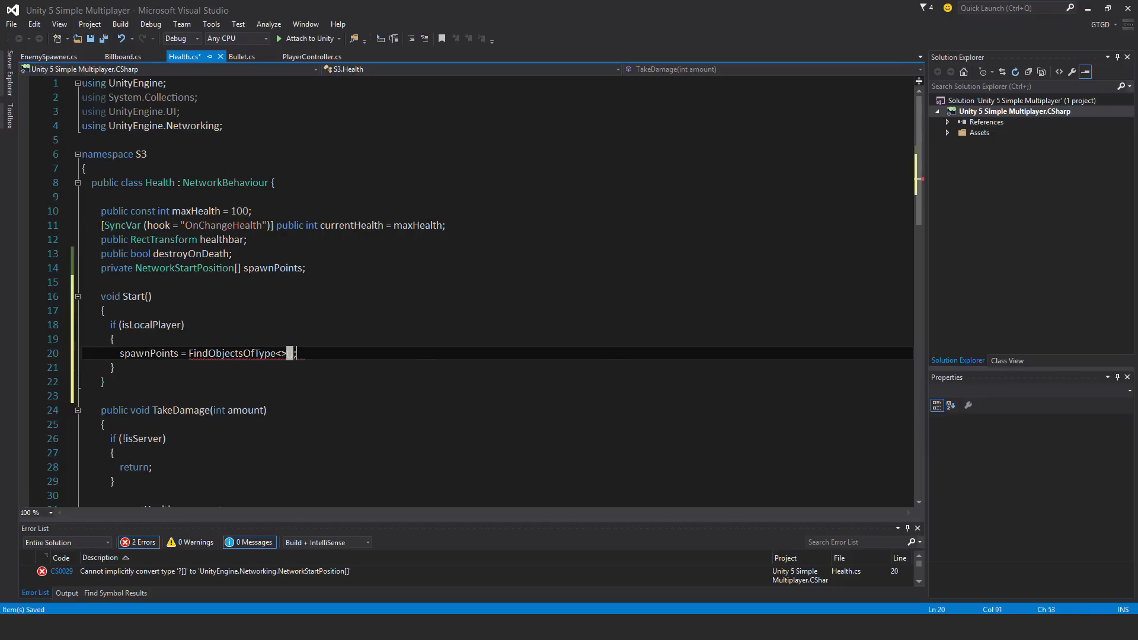
type("networkStartPosition")
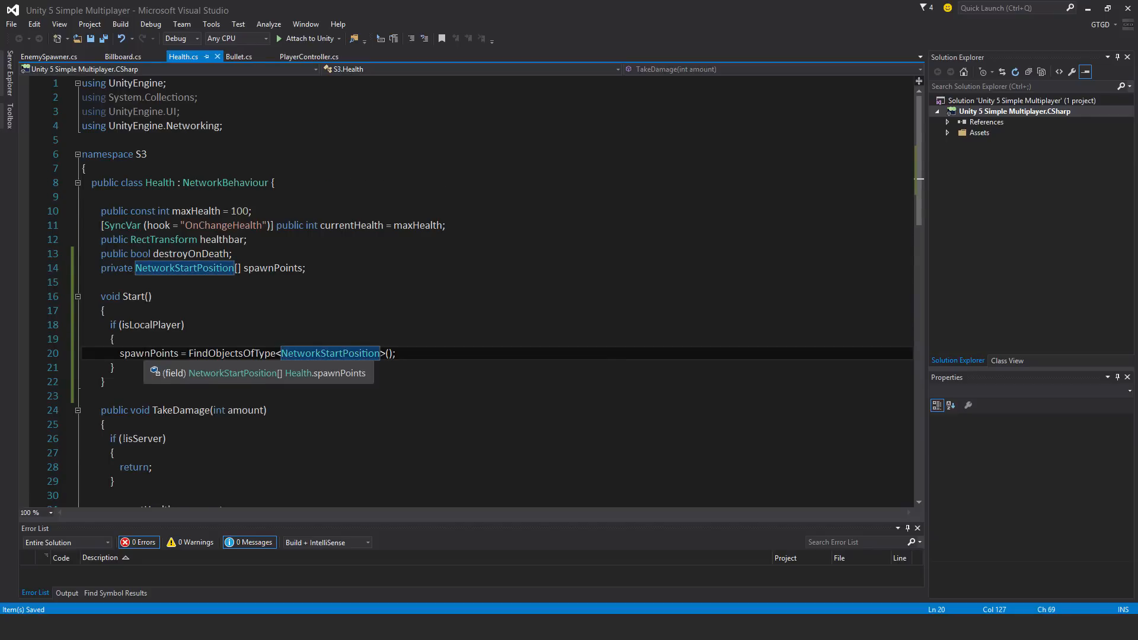
- Replace RpcRespawn's origin-reset line with 'Vector3 spawnPoint = Vector3.zero;'
scroll("down", 3)
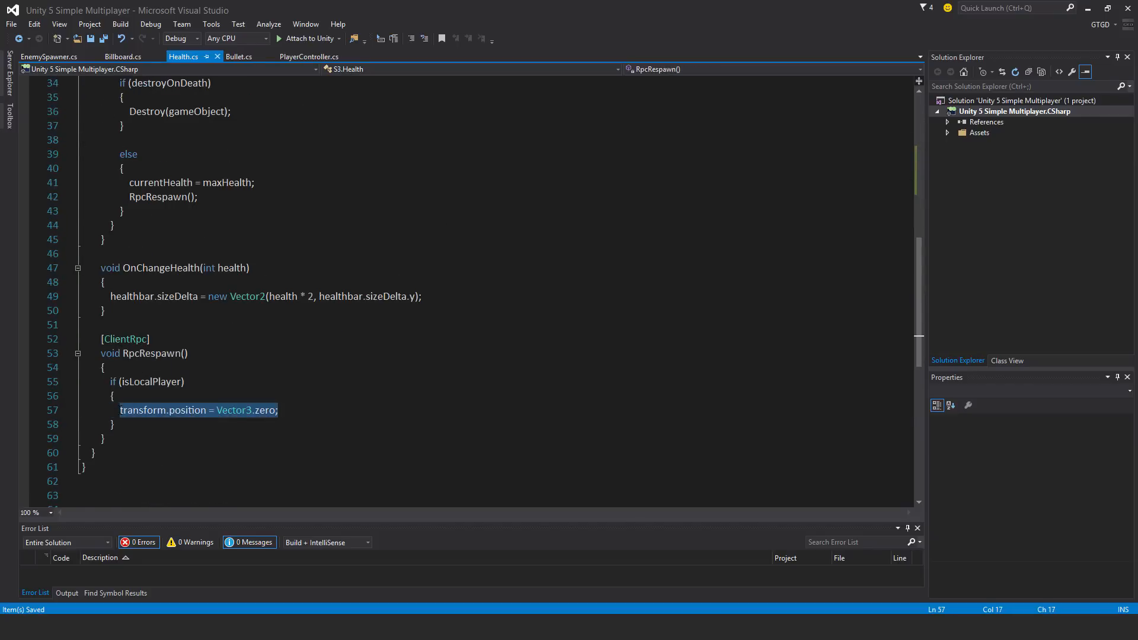
scroll("down", 3)
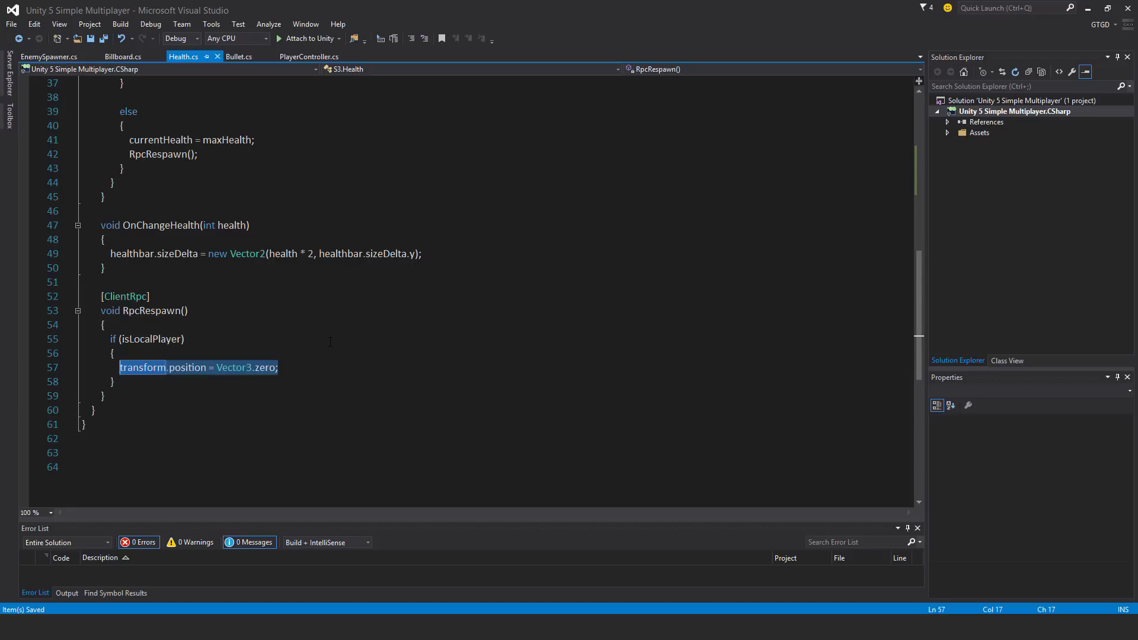
key("Delete")
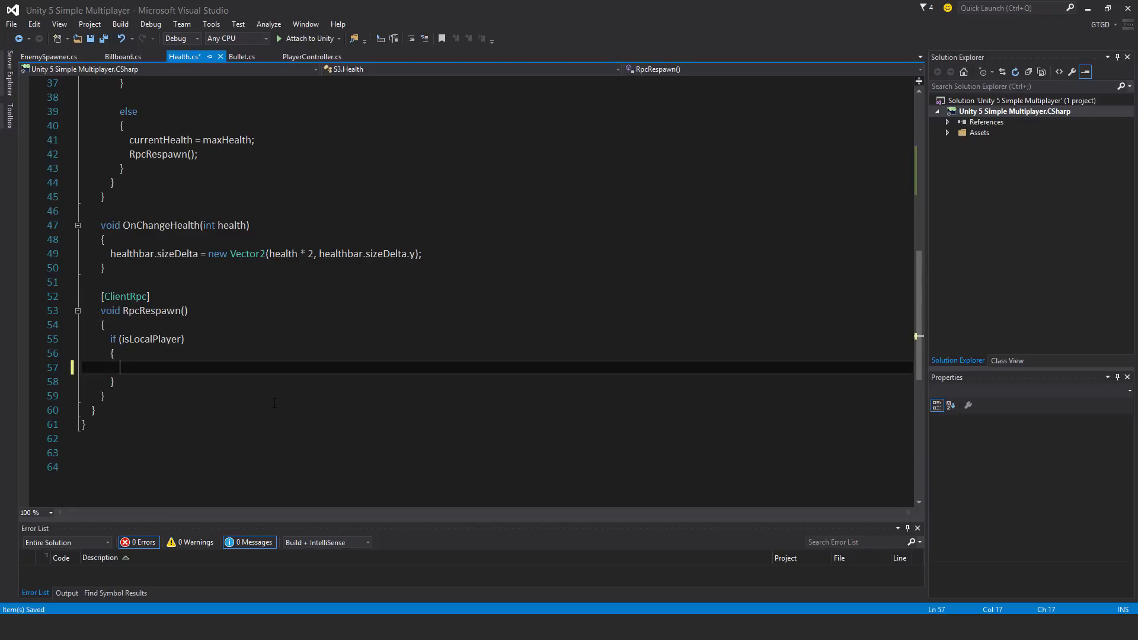
type("Vector3")
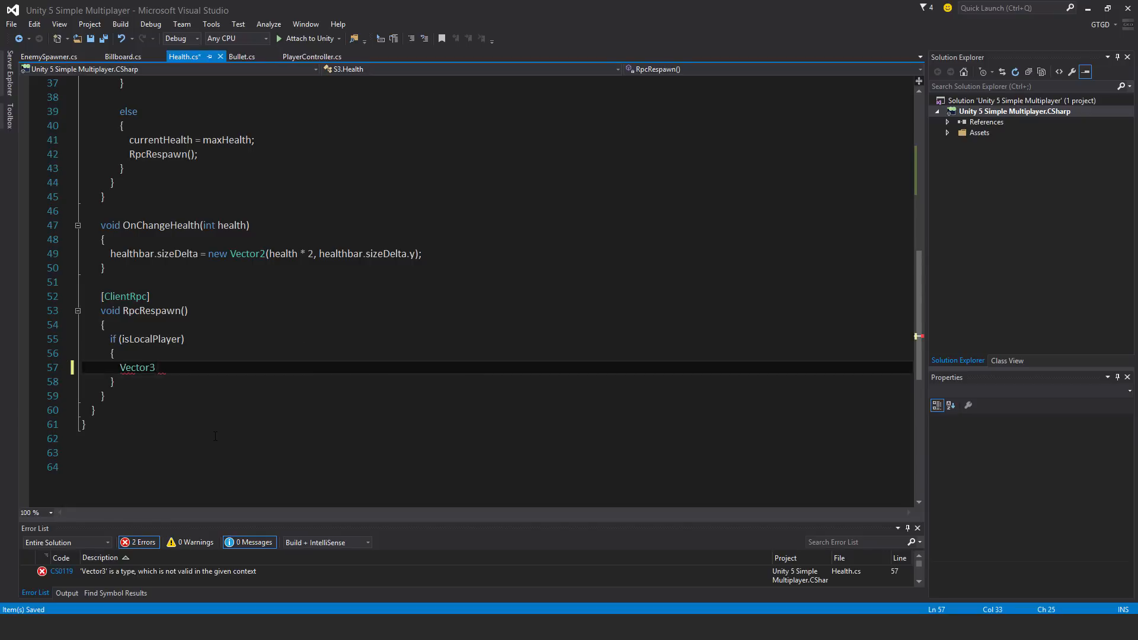
type("spawnP")
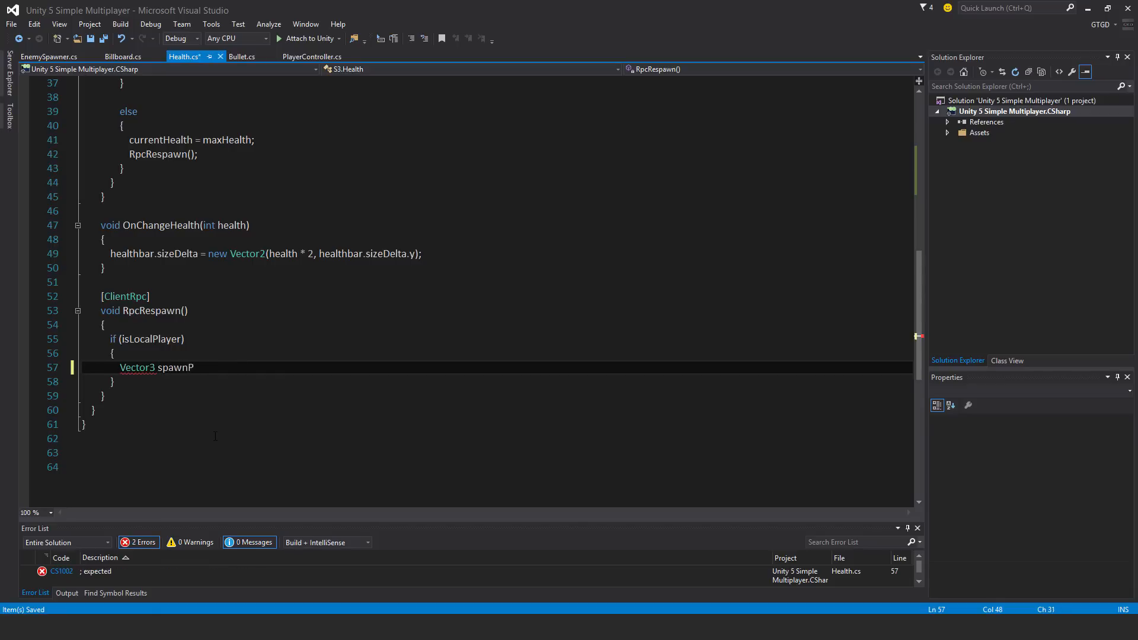
type("oint=")
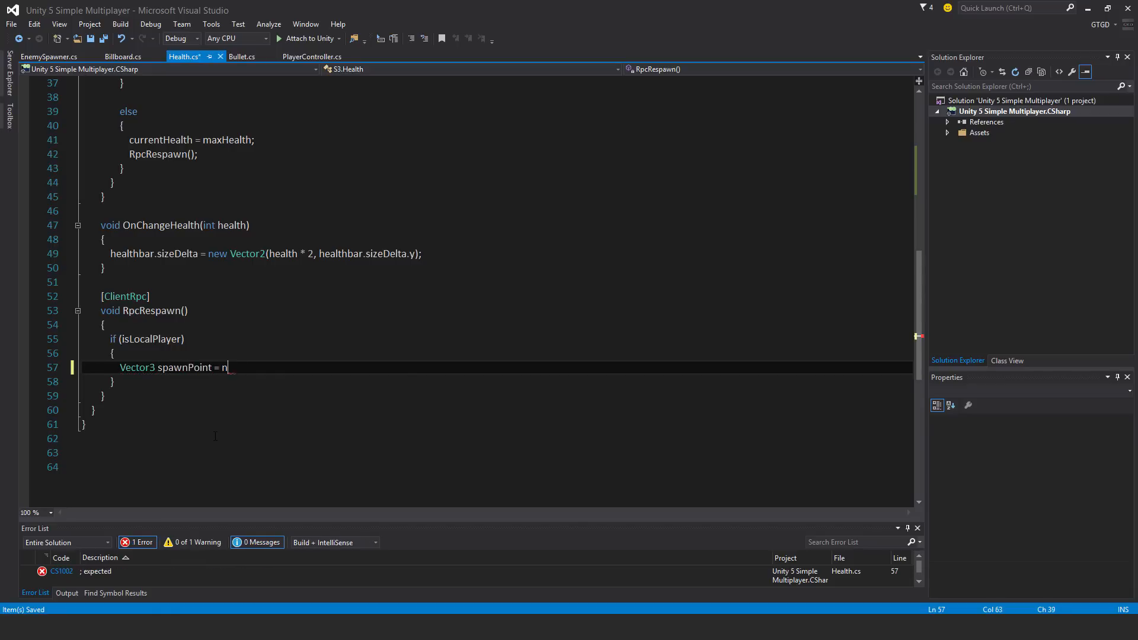
type("Vector3.zero;")
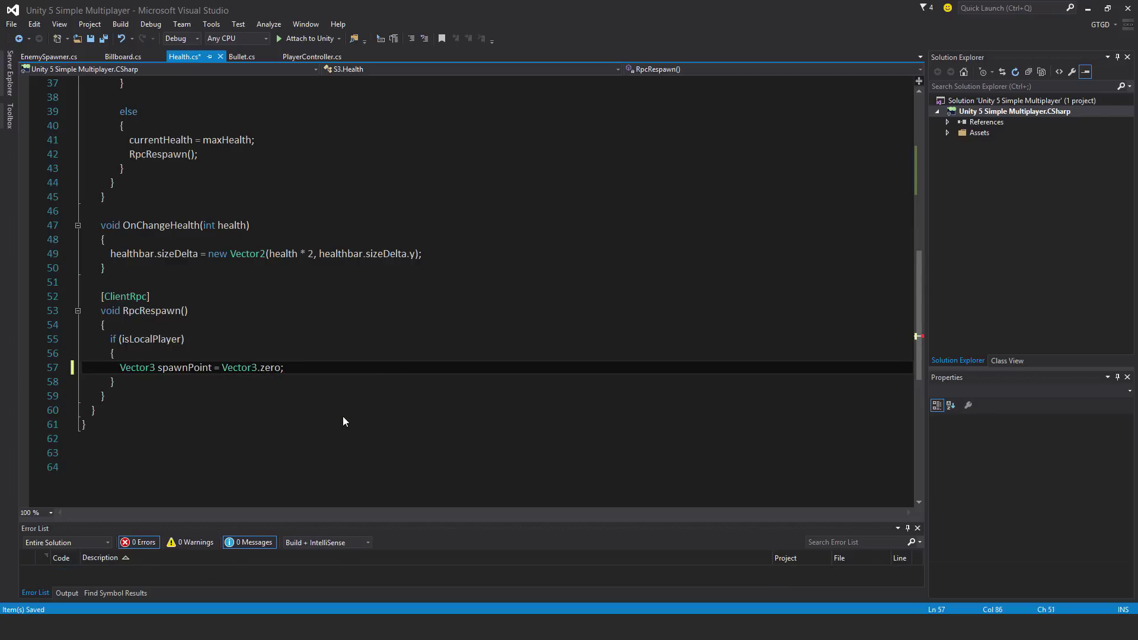
key("Enter")
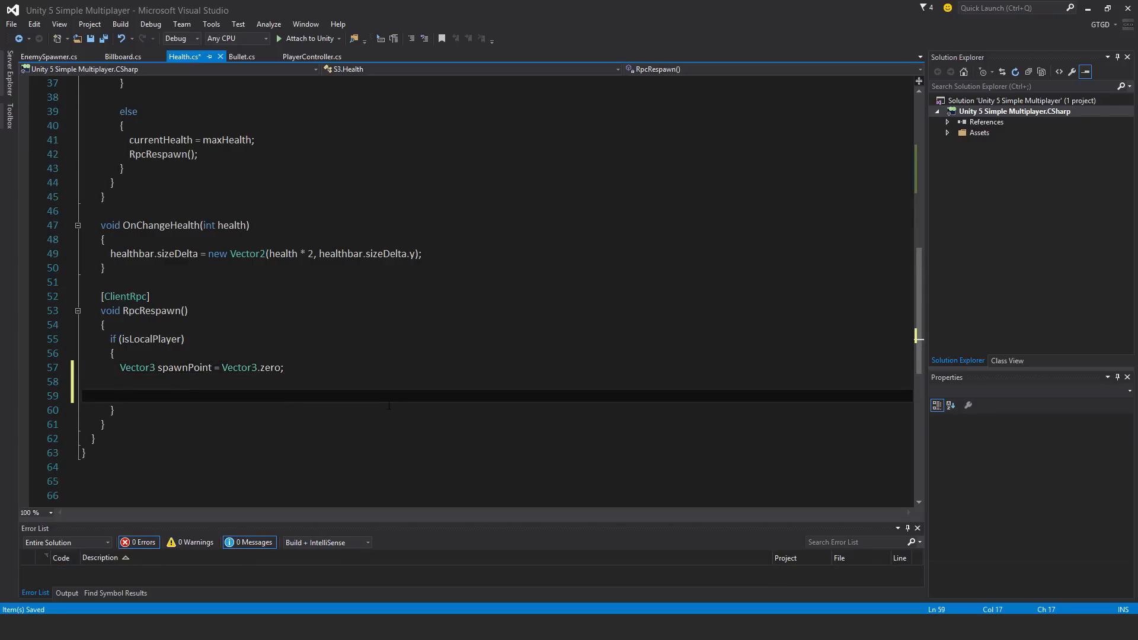
- Add an 'if (spawnPoints != null && spawnPoints.Length > 0)' block below the declaration
type("if(spawnPoints")
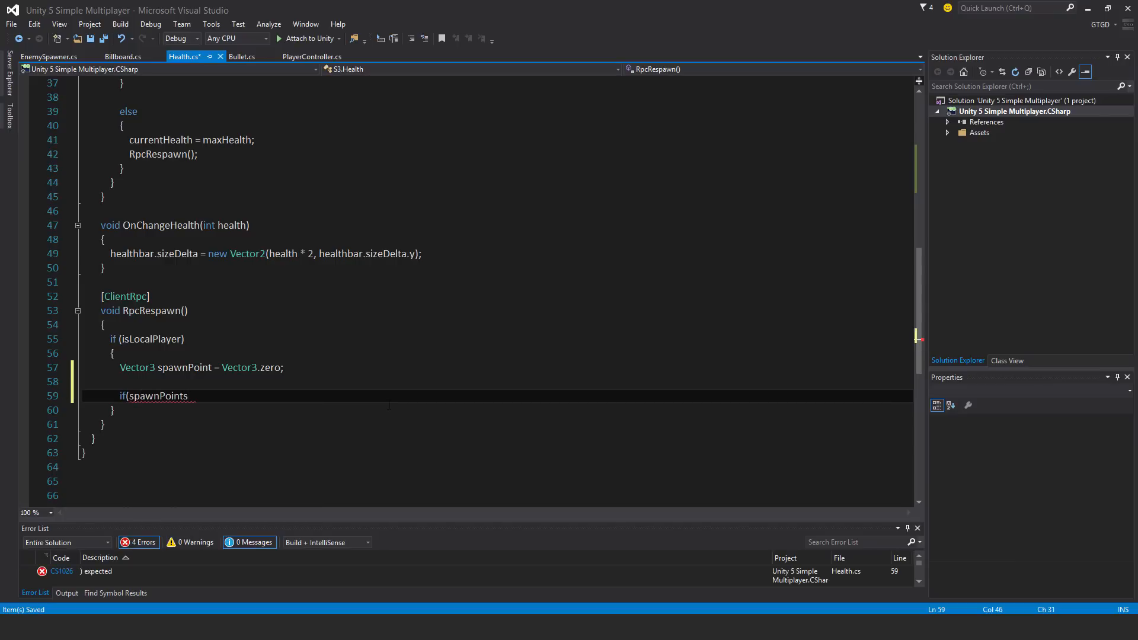
type("!= null && spaw")
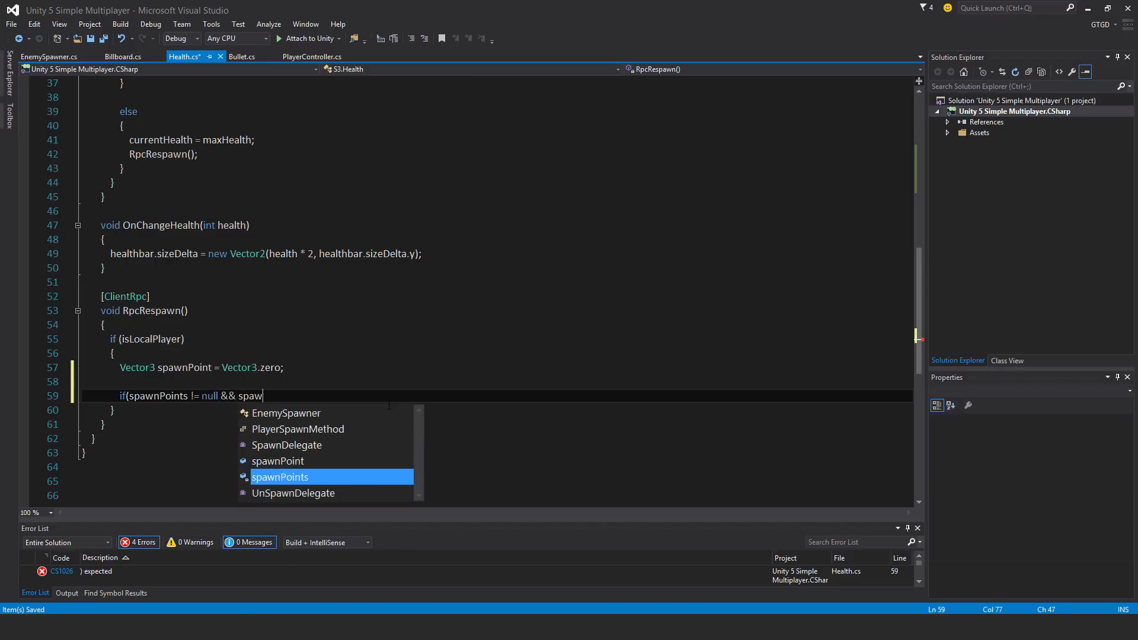
type("Points.length >")
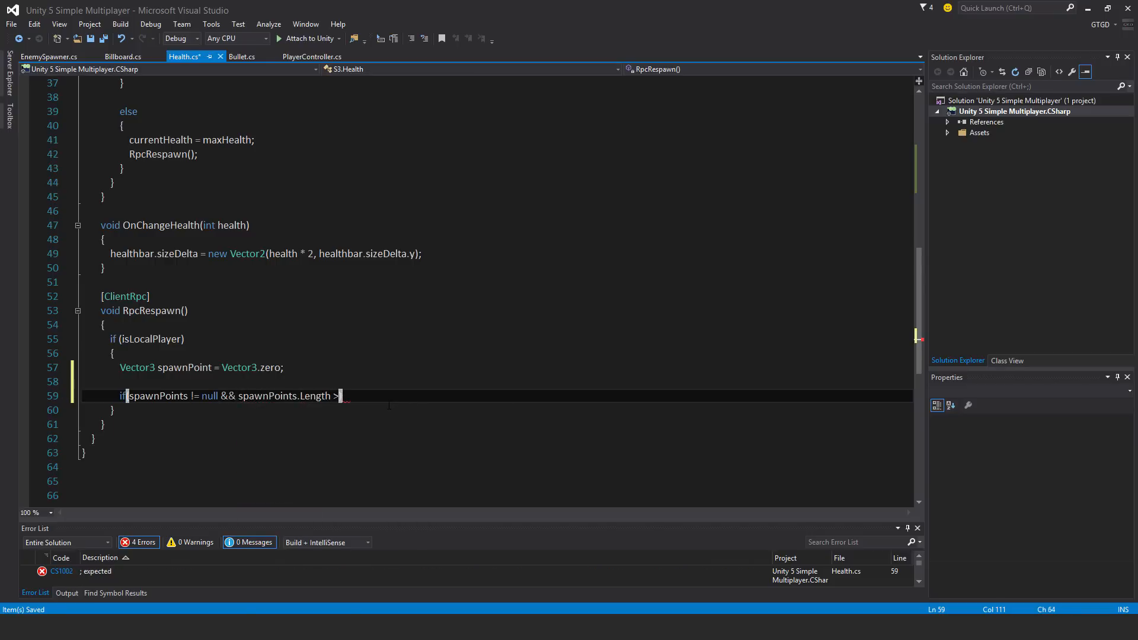
type("0")
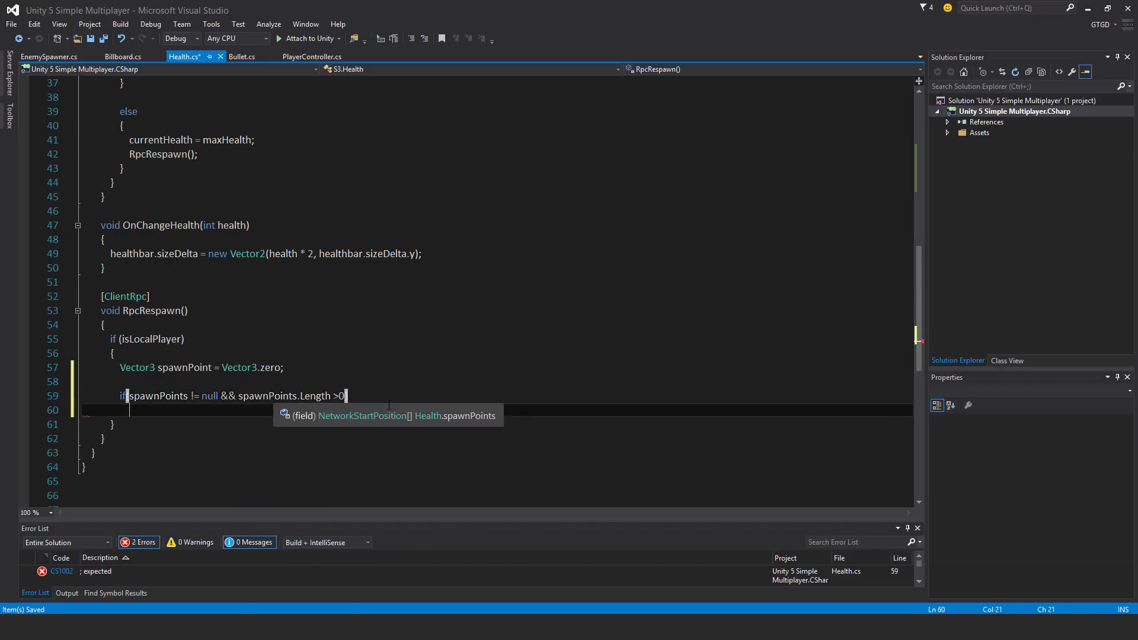
type("{")
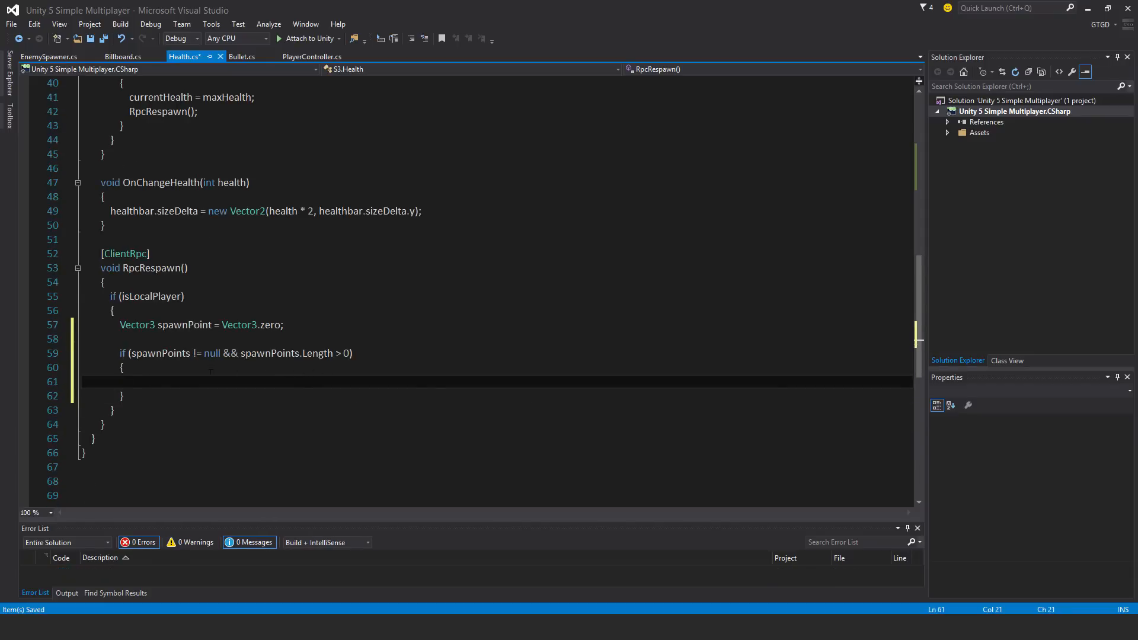
- Set 'spawnPoint = spawnPoints[Random.Range(0, spawnPoints.Length)].transform.position;' inside the block
type("s")
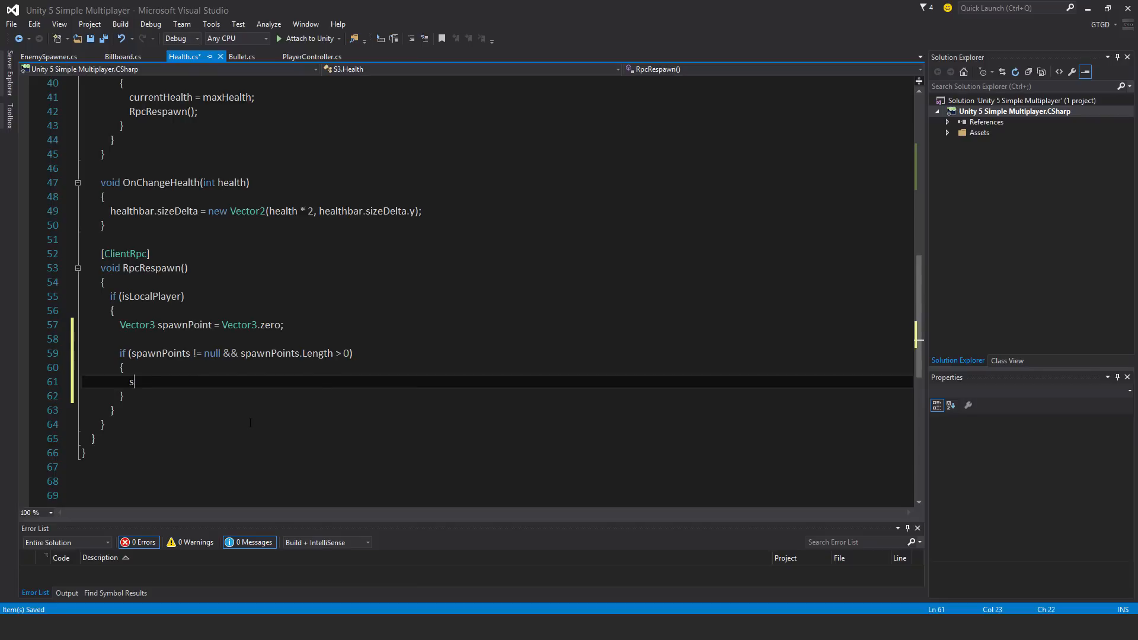
type("pawn")
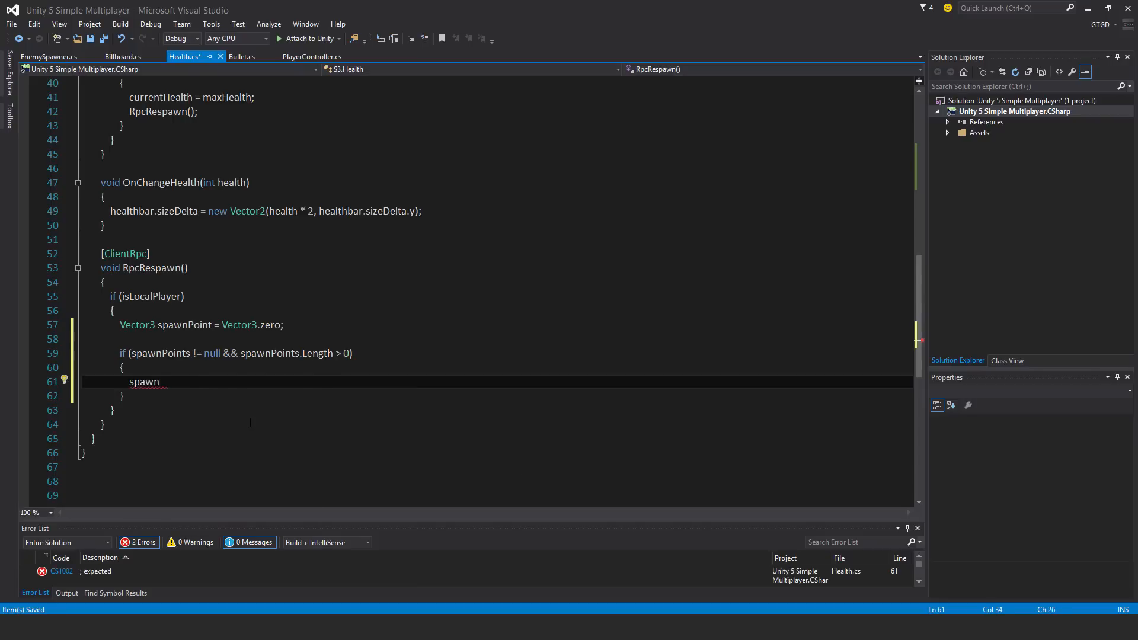
type("Point =")
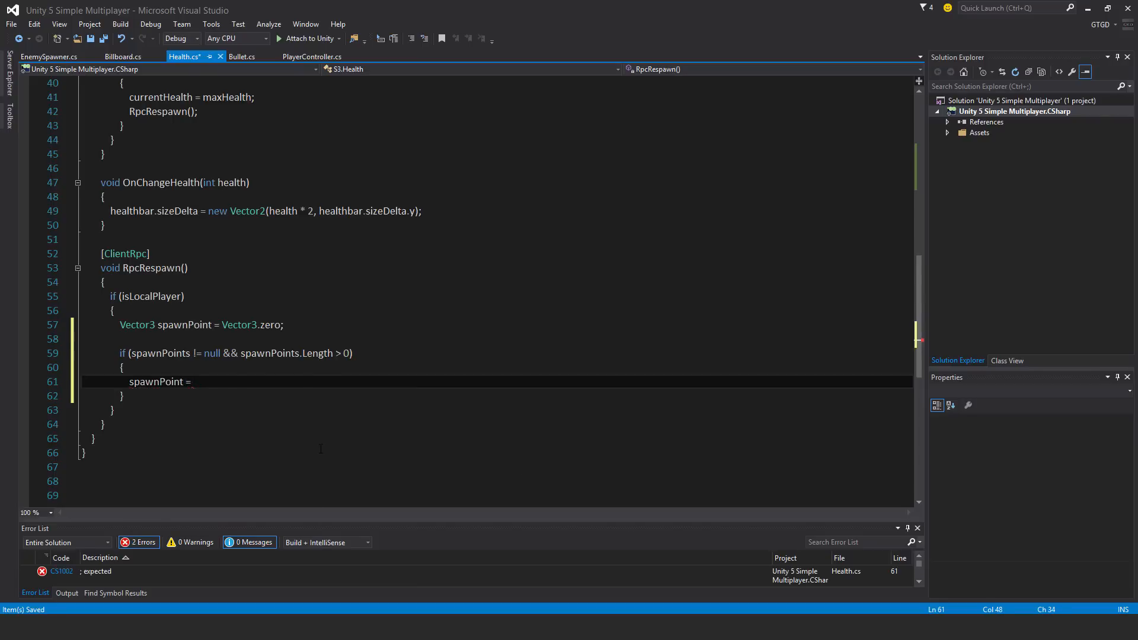
type("spawnp")
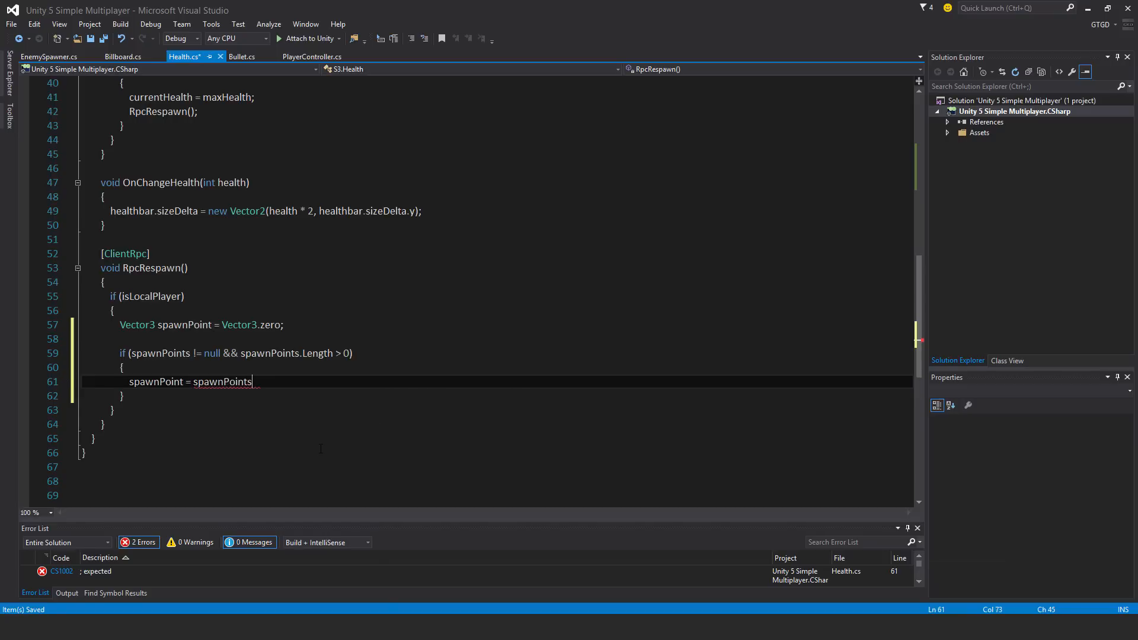
type("[Ra")
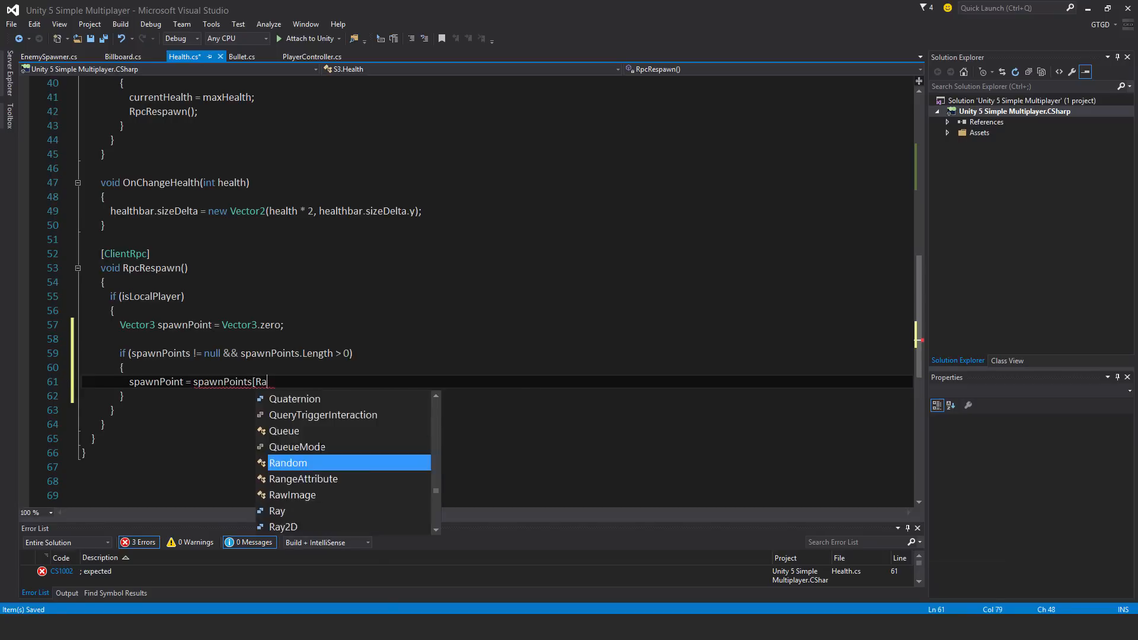
type("ndom.range(")
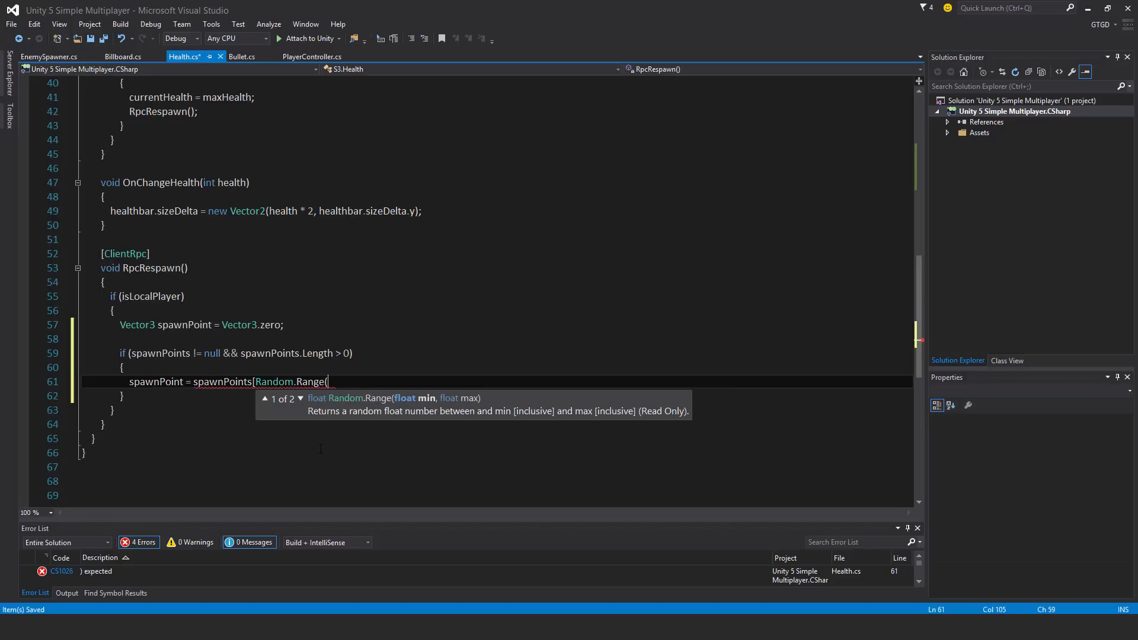
type("0, spawnPoints.Length")
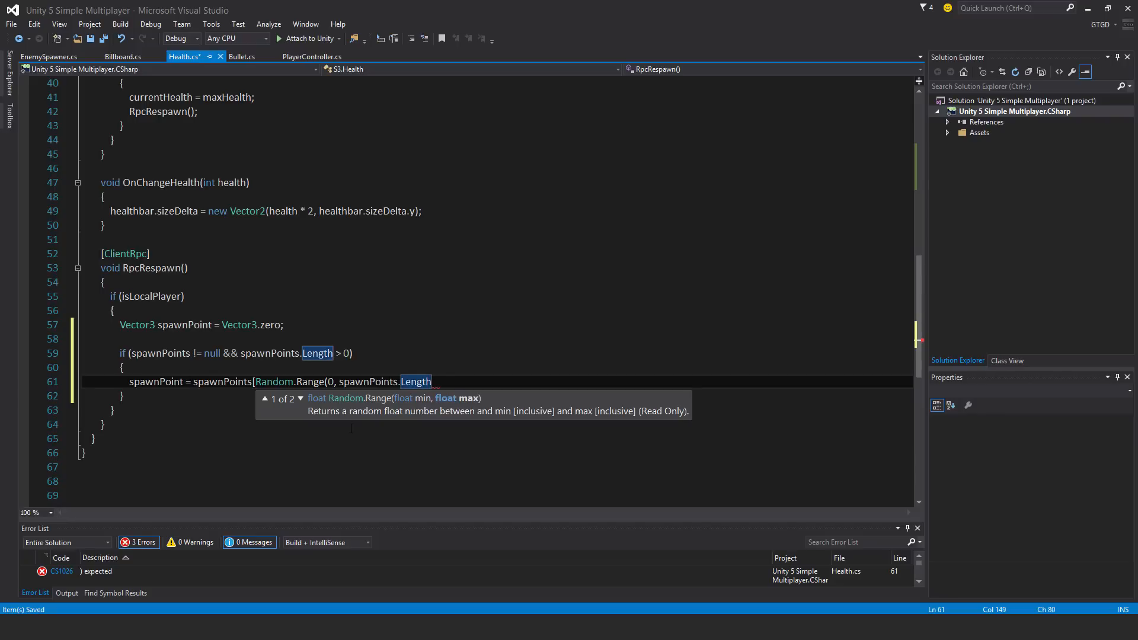
mouse_move(393, 423)
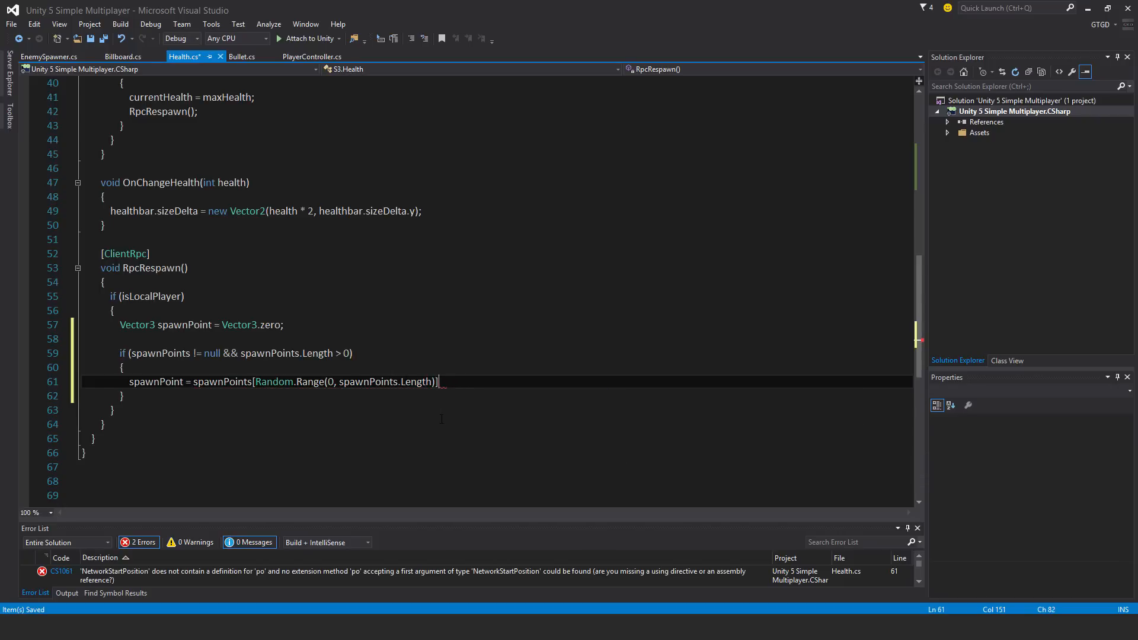
type(".tra")
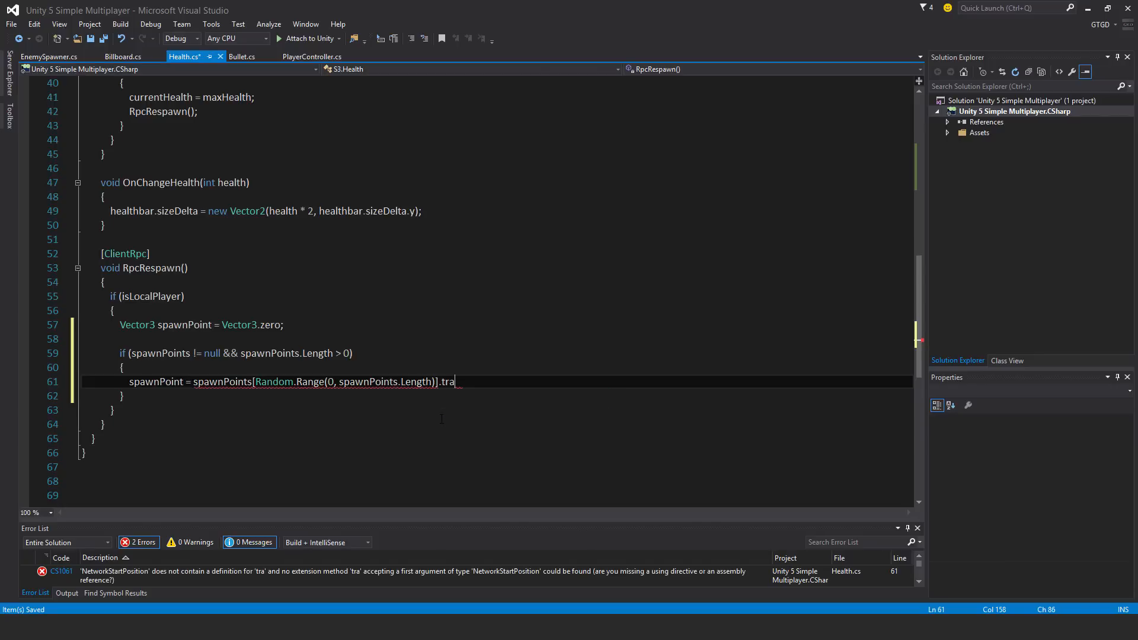
type("nsform.position;")
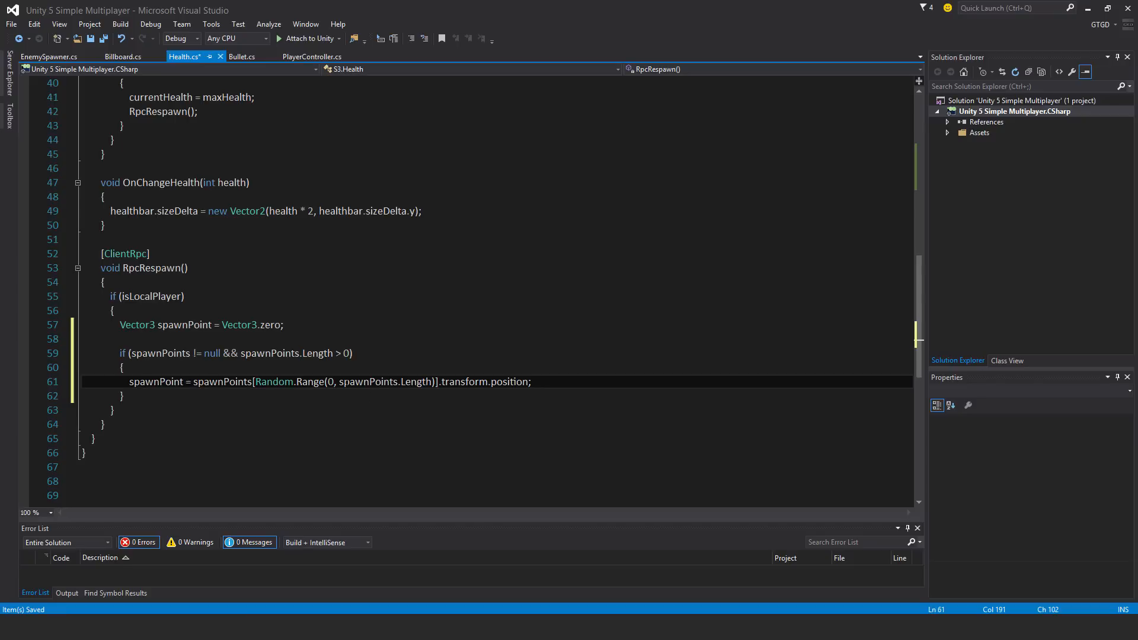
mouse_move(222, 382)
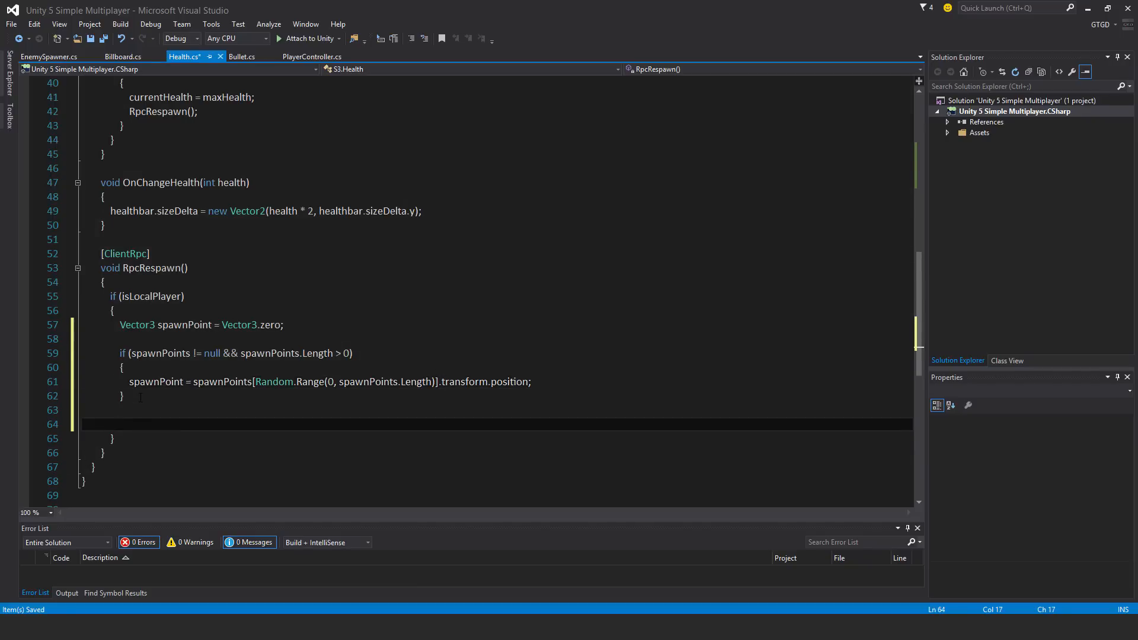
- Add 'transform.position = spawnPoint;' after the if block
type("transform.")
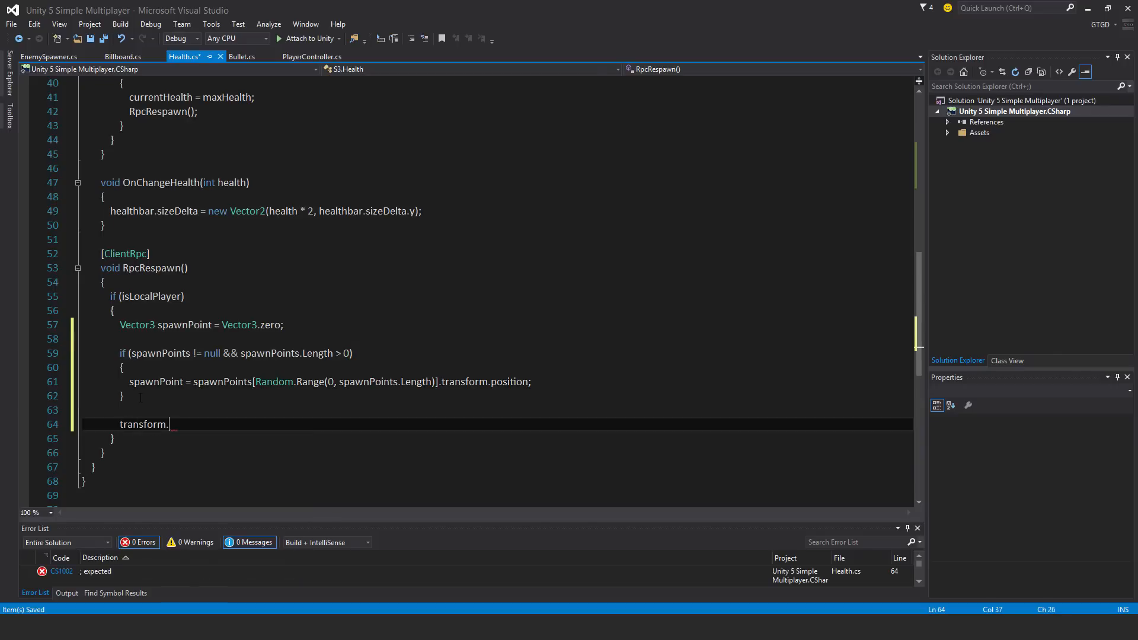
type("position =")
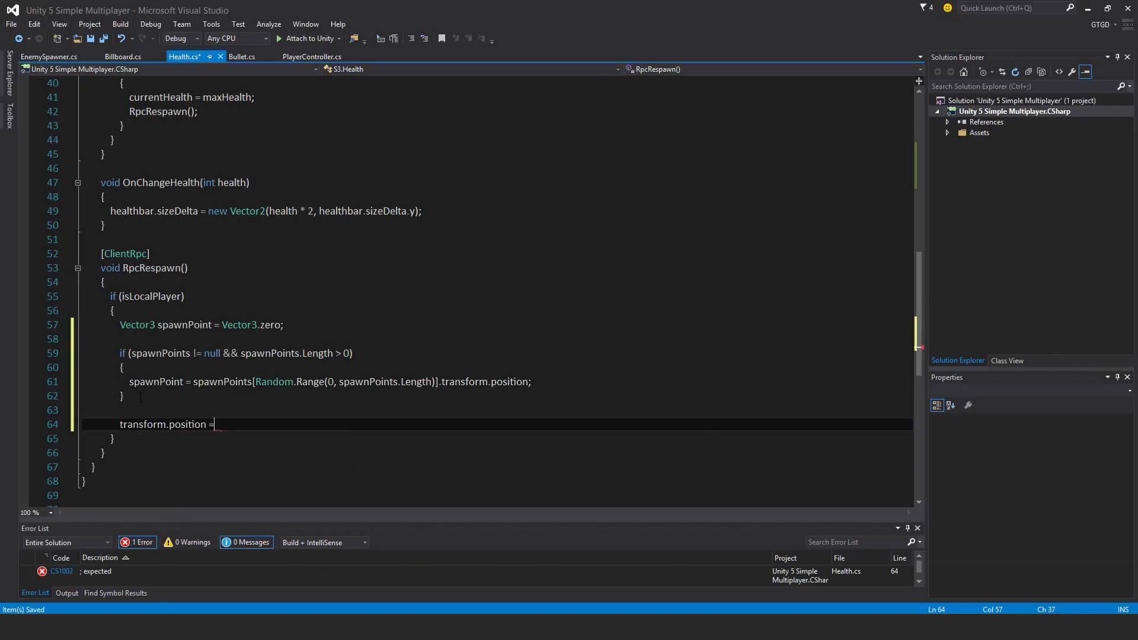
type("spa")
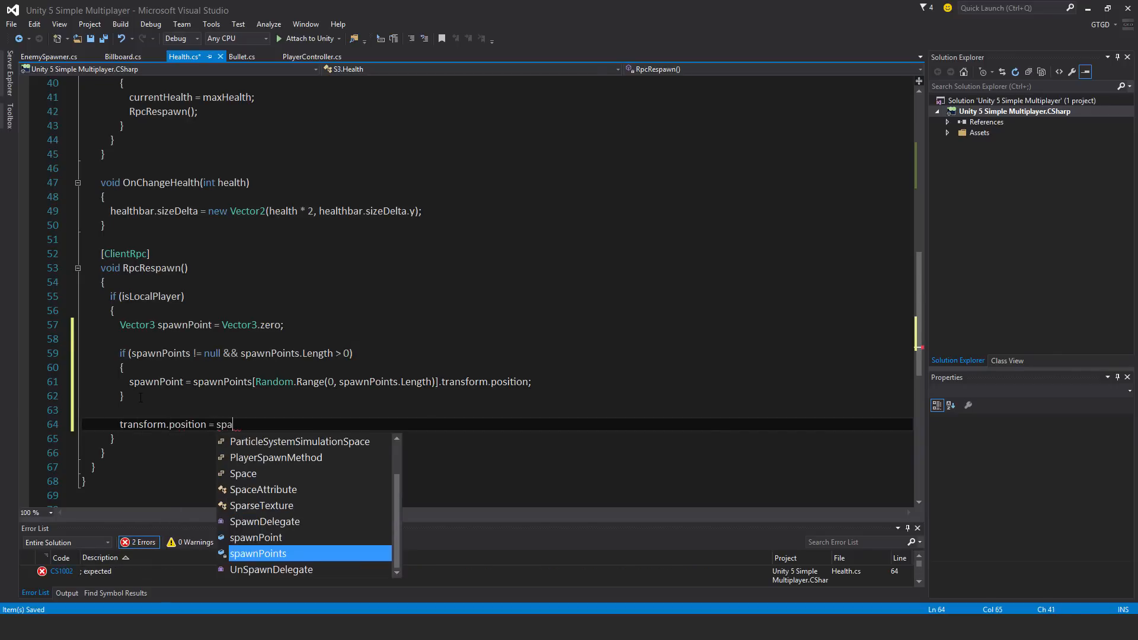
type("wnpo")
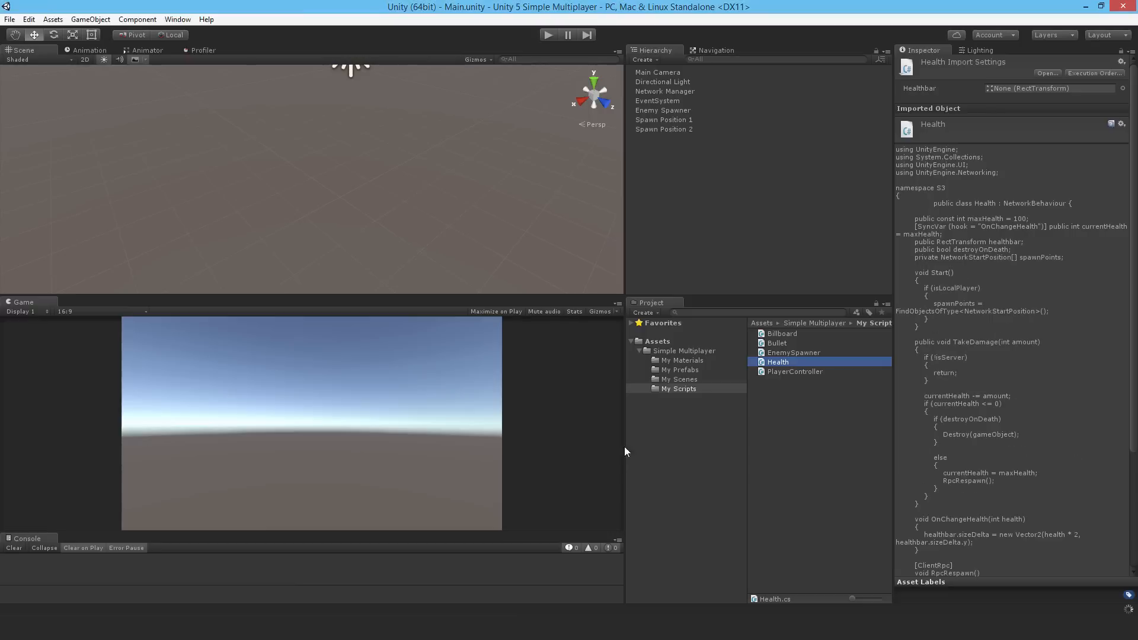
mouse_move(692, 249)
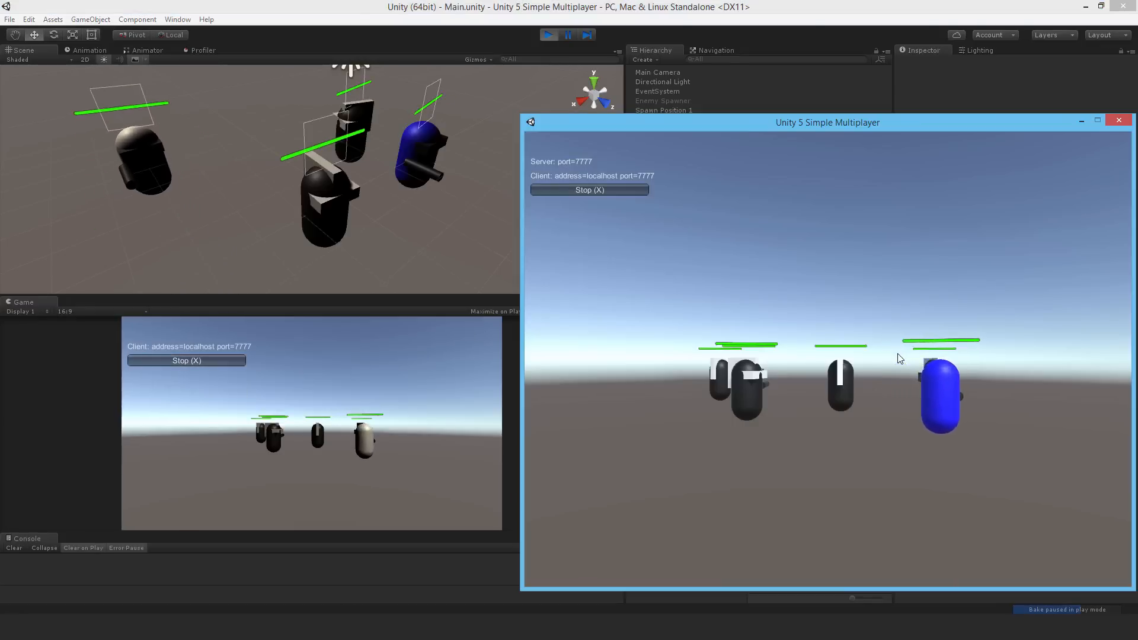
- Run the standalone host with an editor client and shoot players to test spawn-point respawning
left_click(1119, 119)
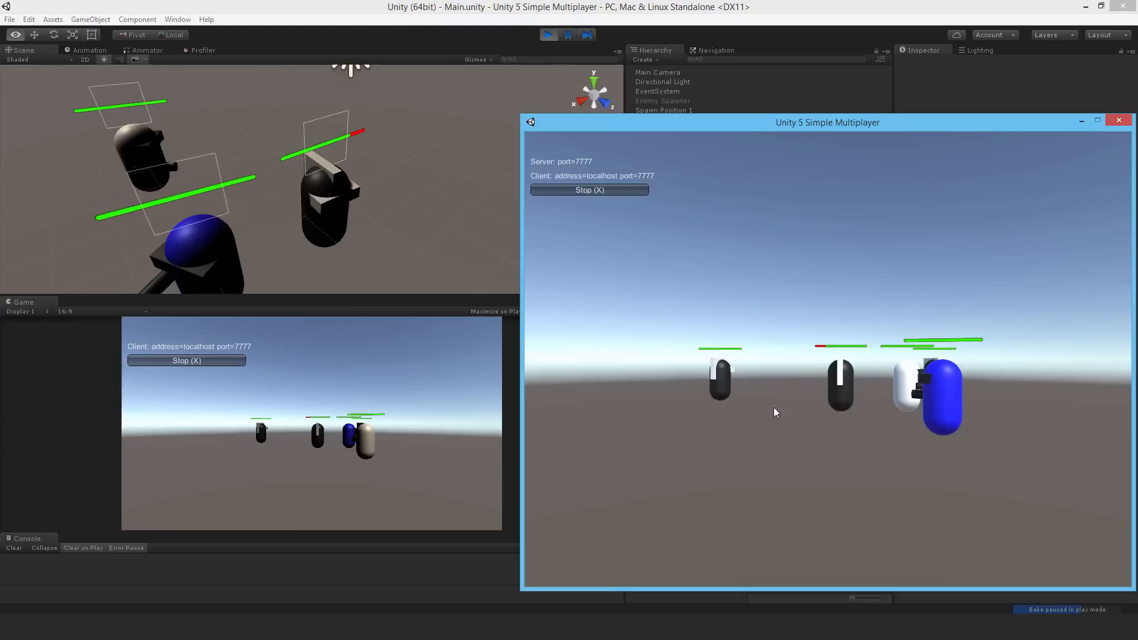
mouse_move(763, 416)
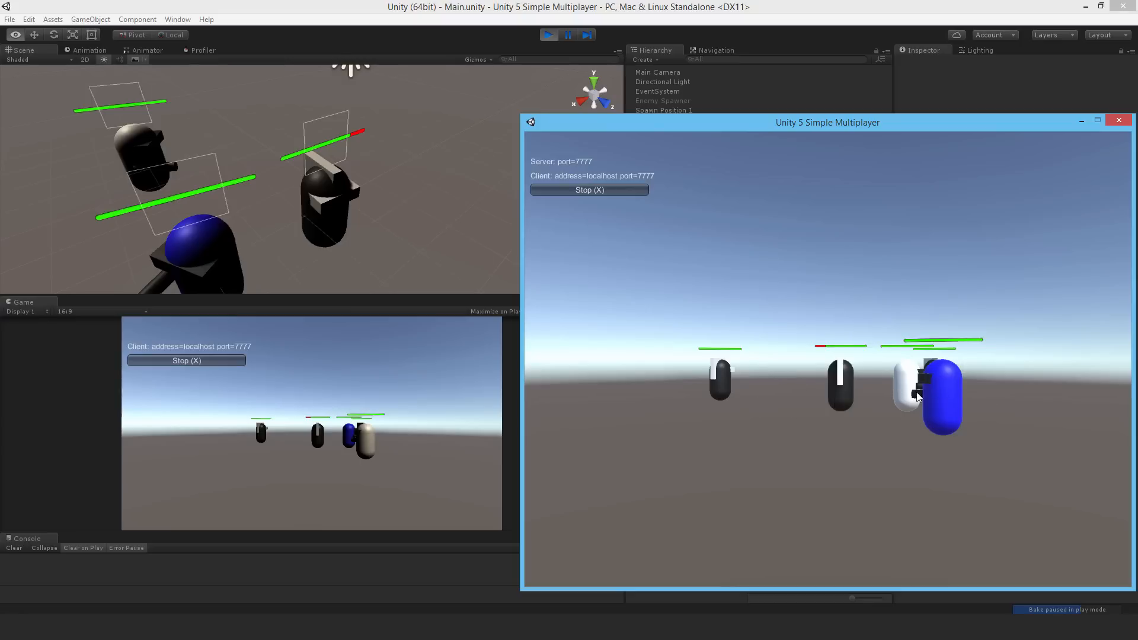
mouse_move(790, 414)
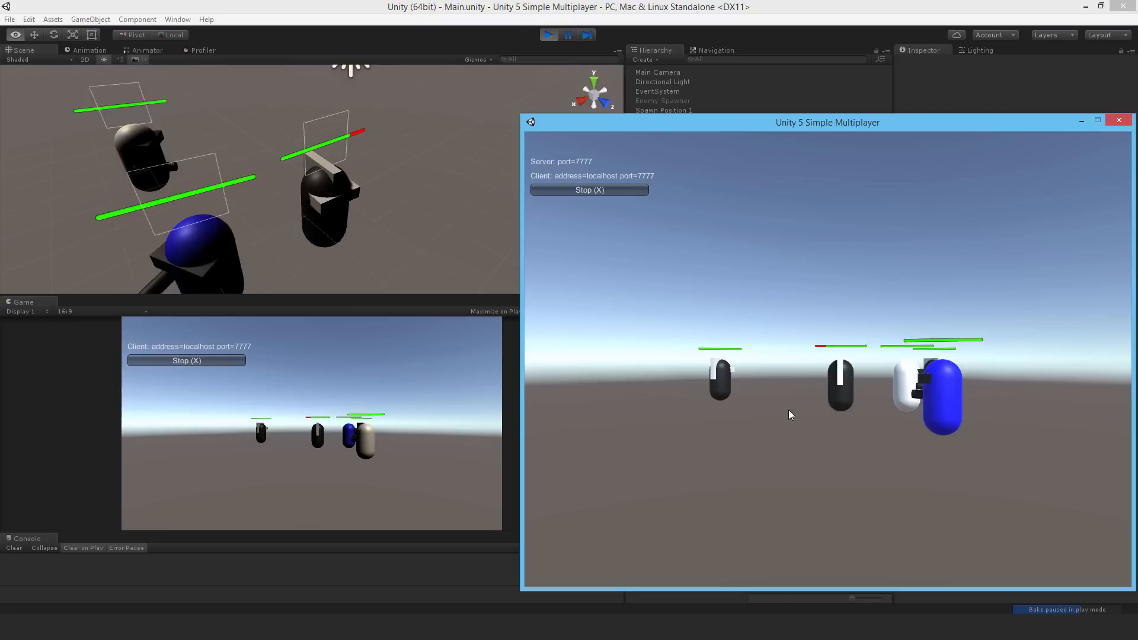
mouse_move(777, 410)
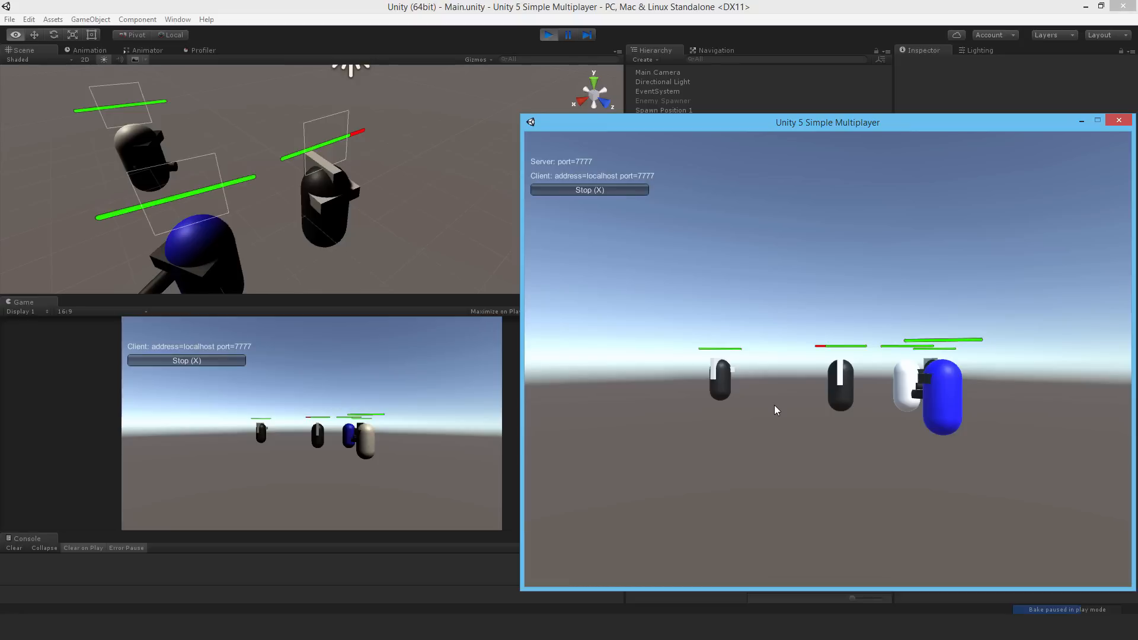
mouse_move(606, 166)
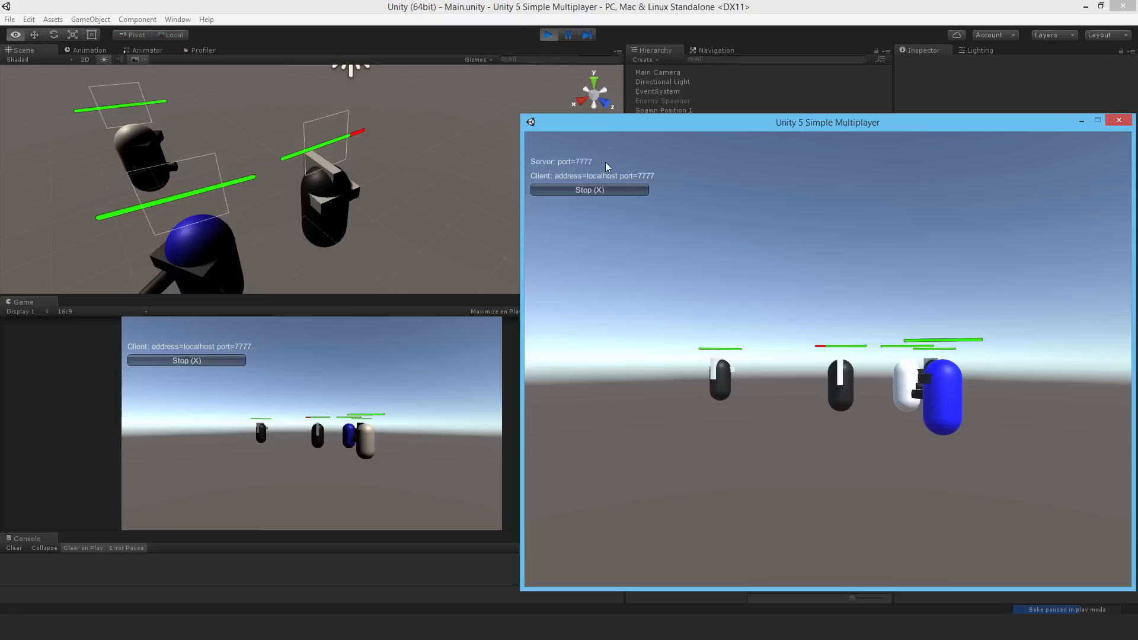